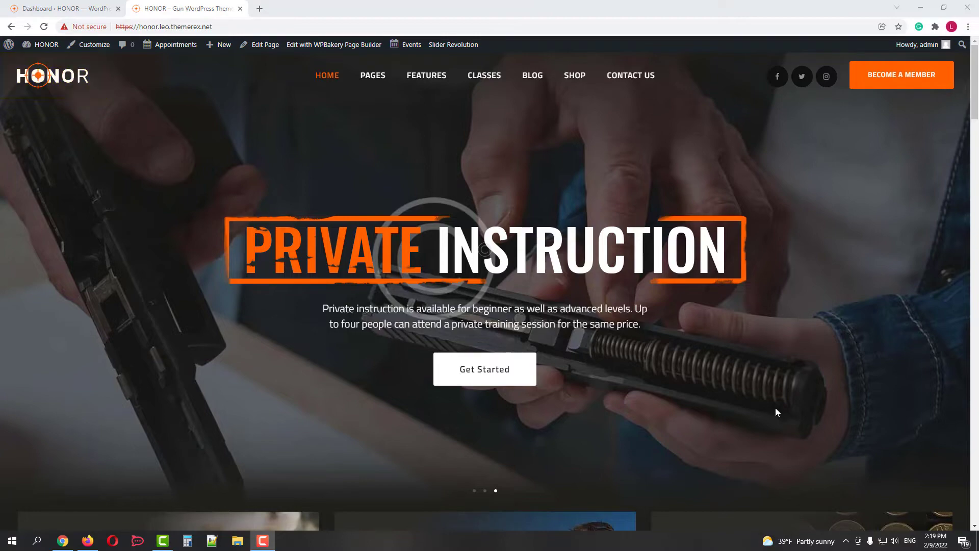
# - Scroll down through the Honor demo homepage to look over its sections
pyautogui.scroll(-3)
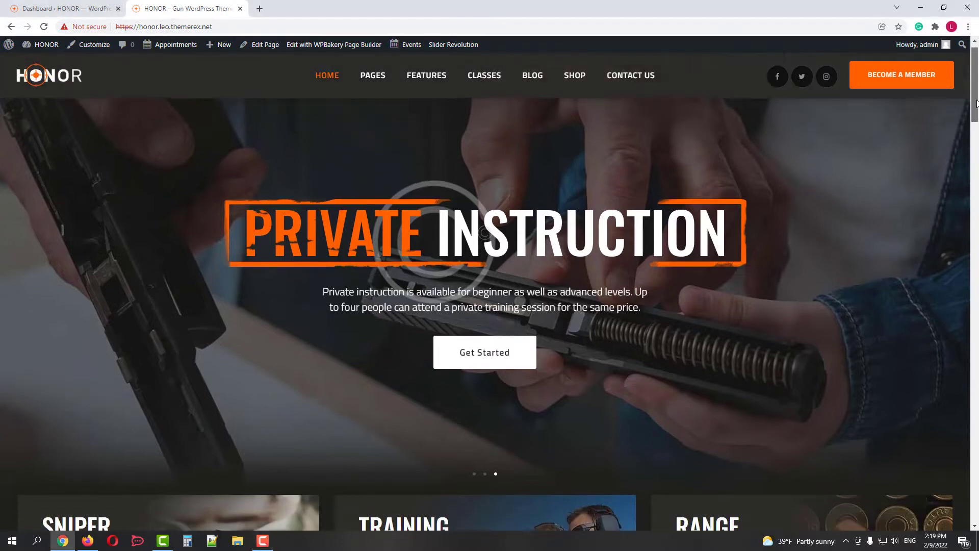
pyautogui.scroll(-3)
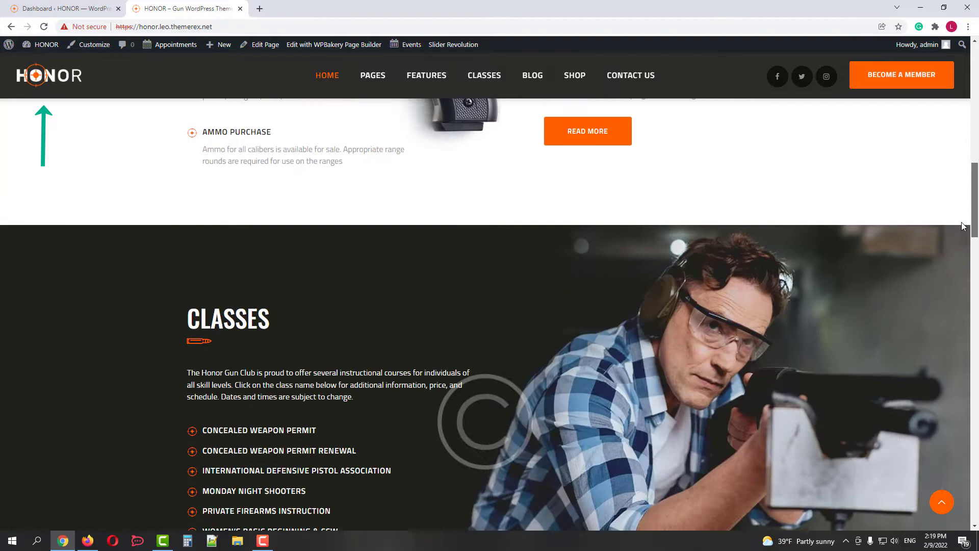
pyautogui.scroll(-3)
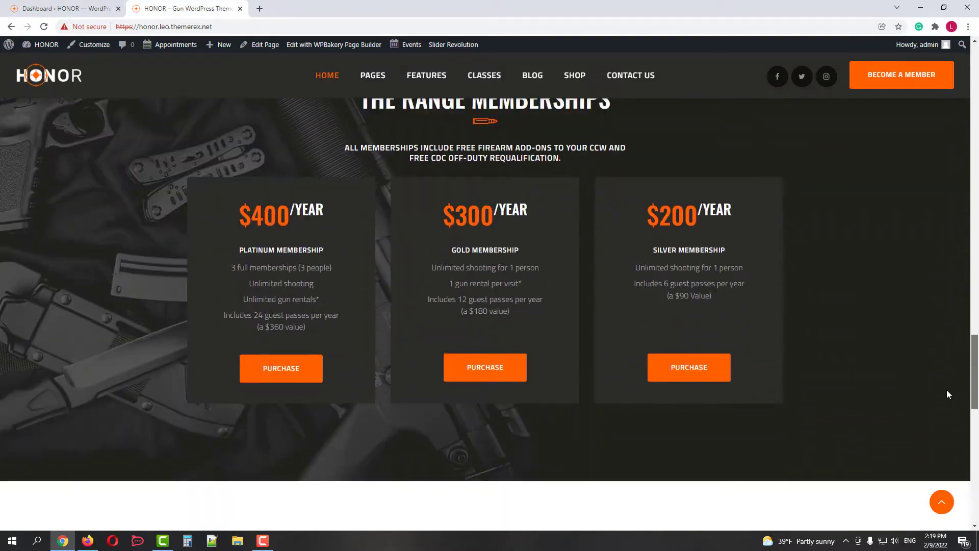
pyautogui.scroll(-3)
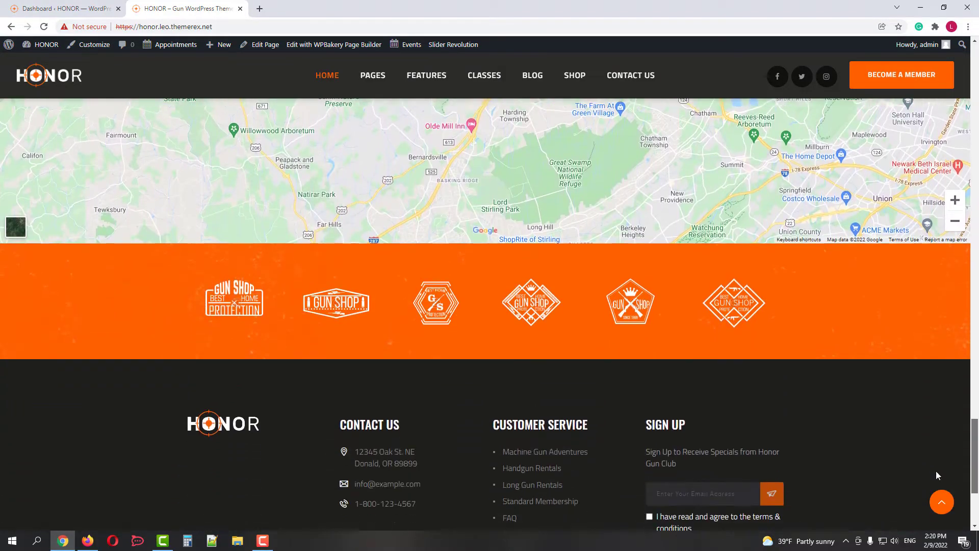
pyautogui.scroll(-3)
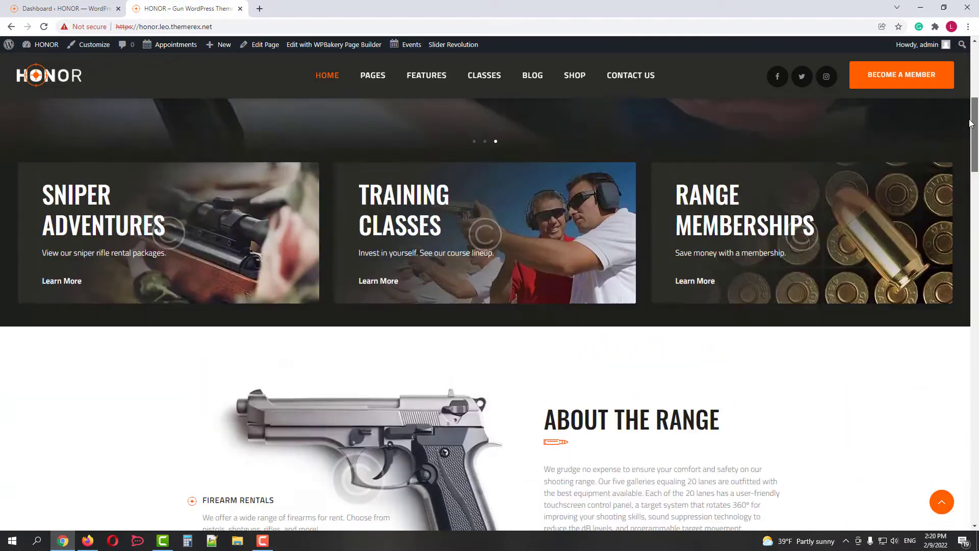
pyautogui.moveTo(327, 74)
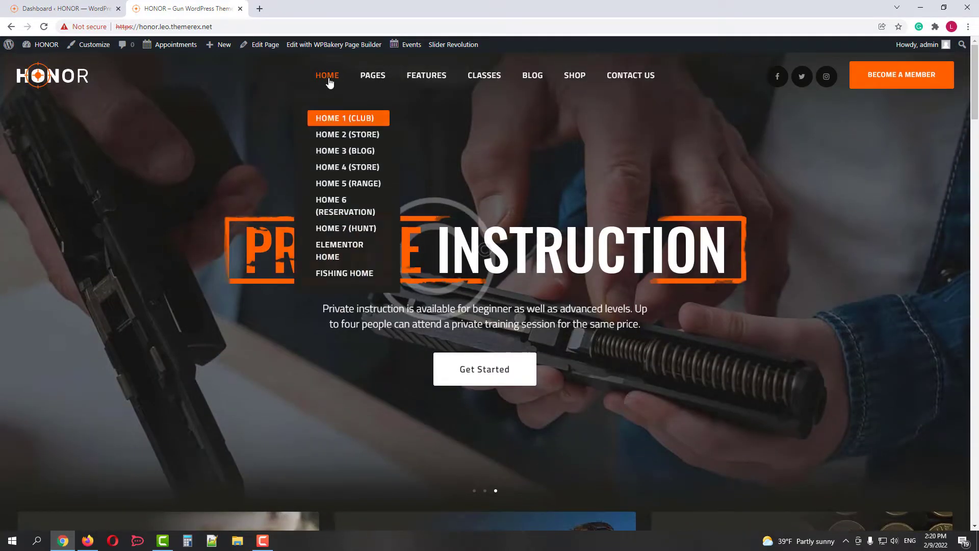
pyautogui.moveTo(338, 251)
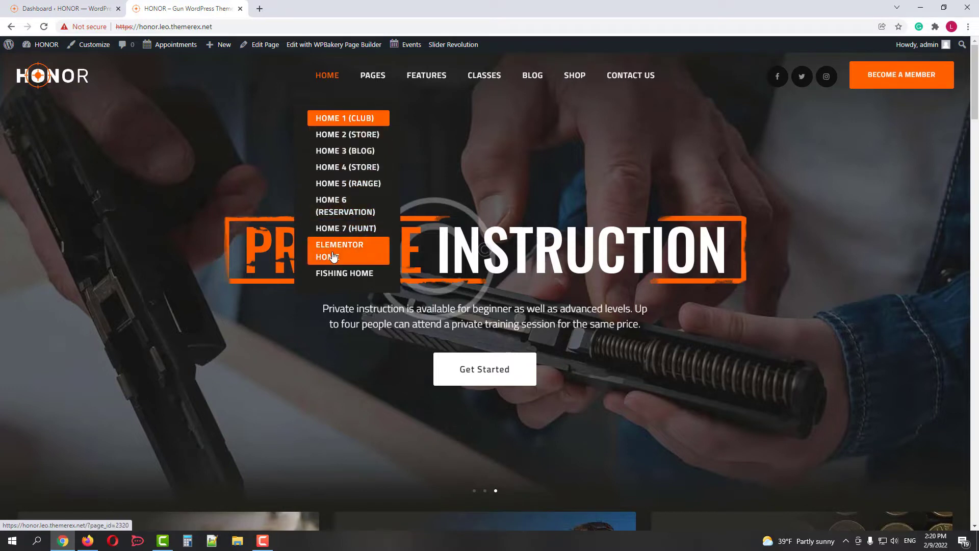
# - Go to the Elementor Home demo page in a new tab and look over it
pyautogui.click(337, 251)
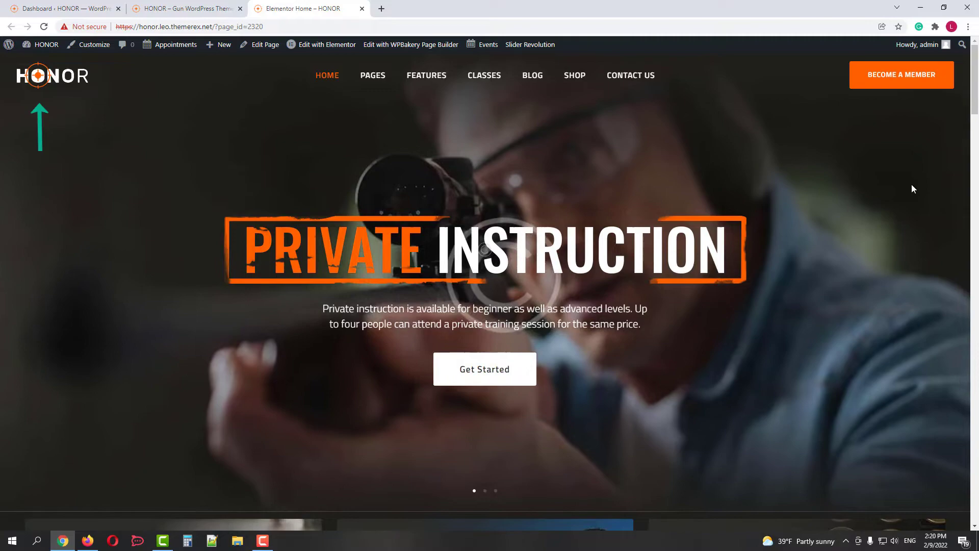
pyautogui.scroll(-3)
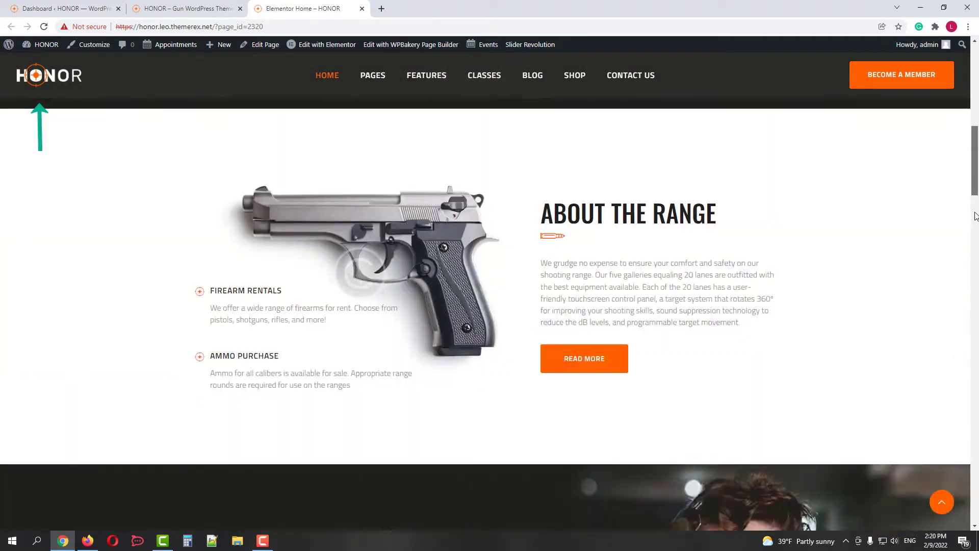
pyautogui.scroll(-3)
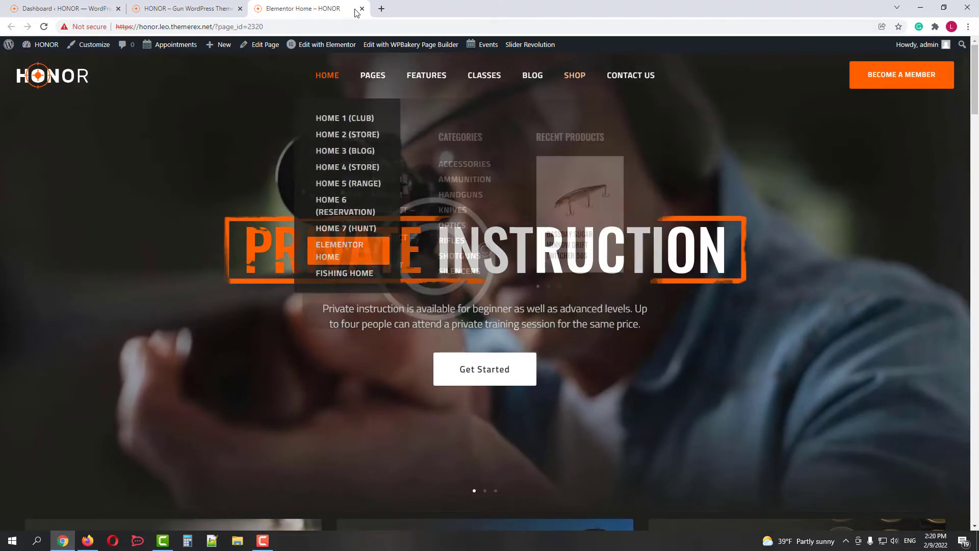
# - Return to the Home 1 (Club) page and bring it up for editing, reaching Theme Options
pyautogui.click(361, 8)
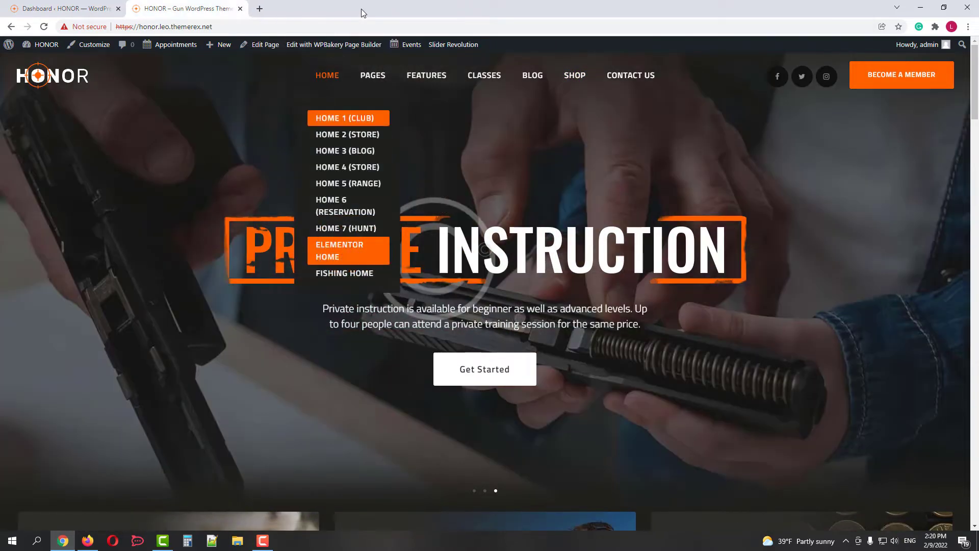
pyautogui.moveTo(195, 133)
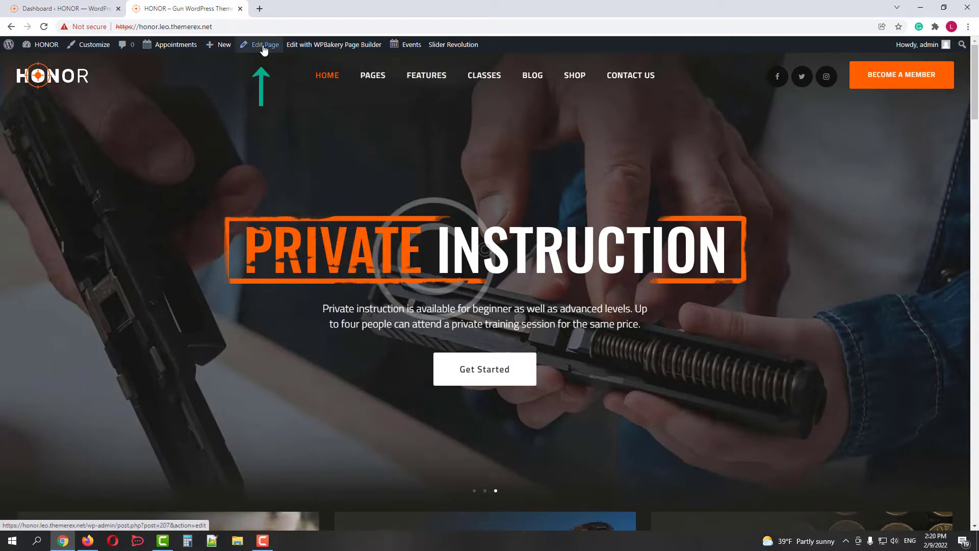
pyautogui.click(265, 44)
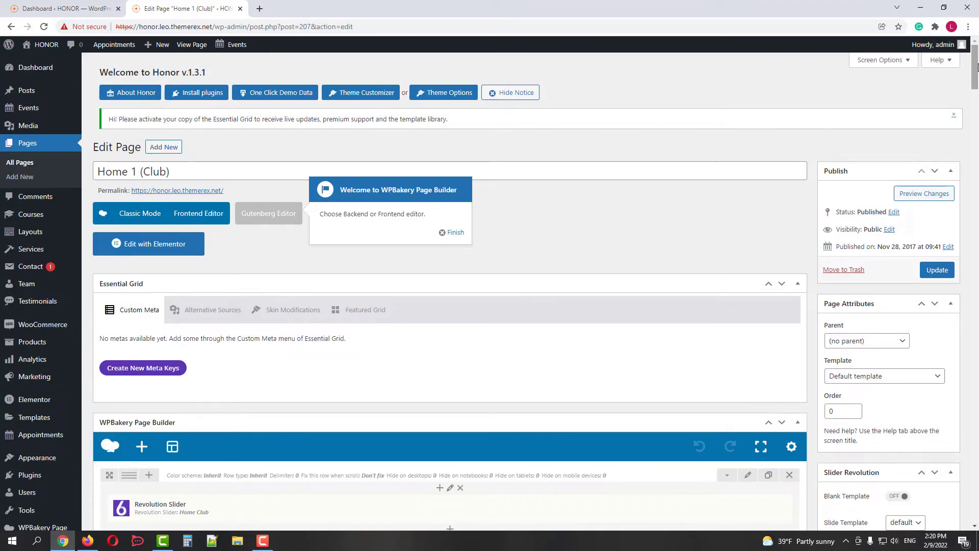
pyautogui.scroll(-3)
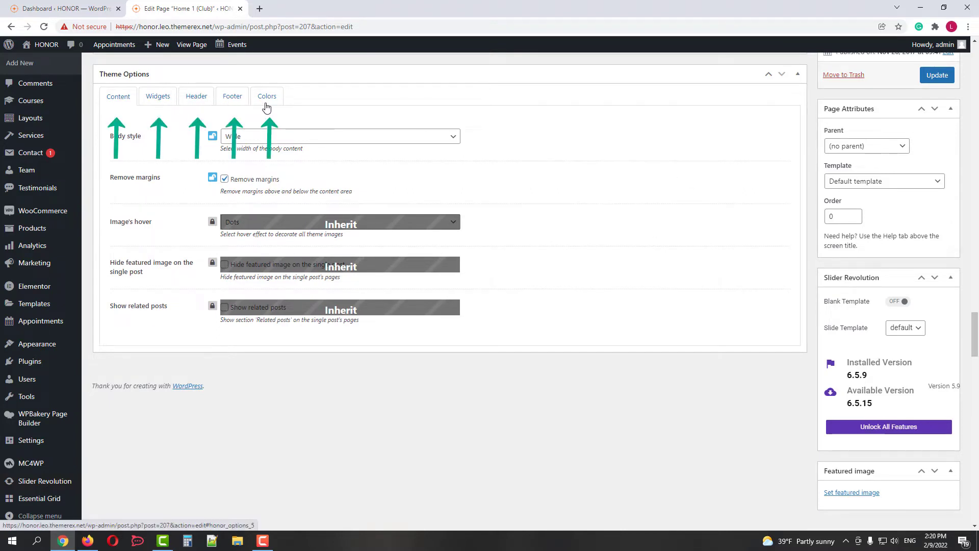
# - Check the Header options: custom style with the Header Short /2 rows/ Home Club layout selected
pyautogui.click(196, 96)
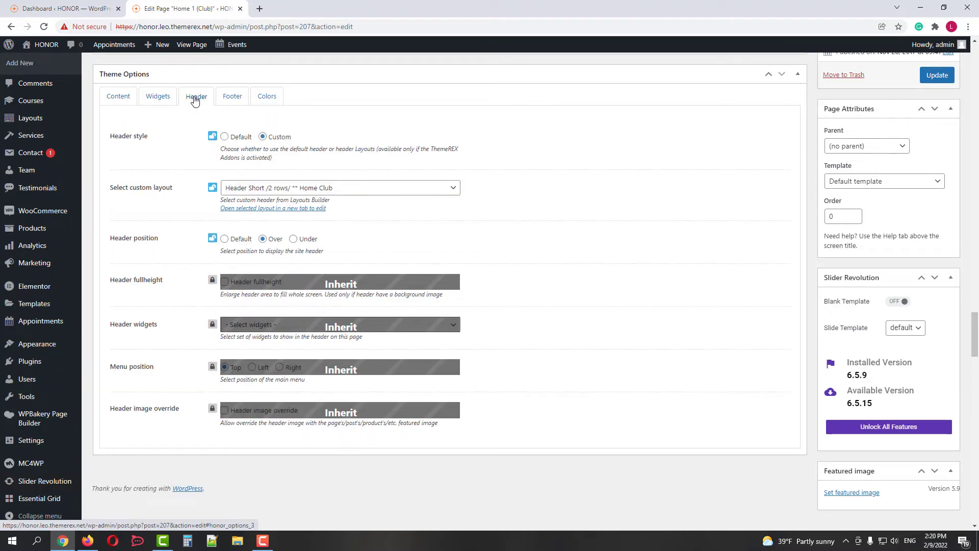
pyautogui.click(262, 135)
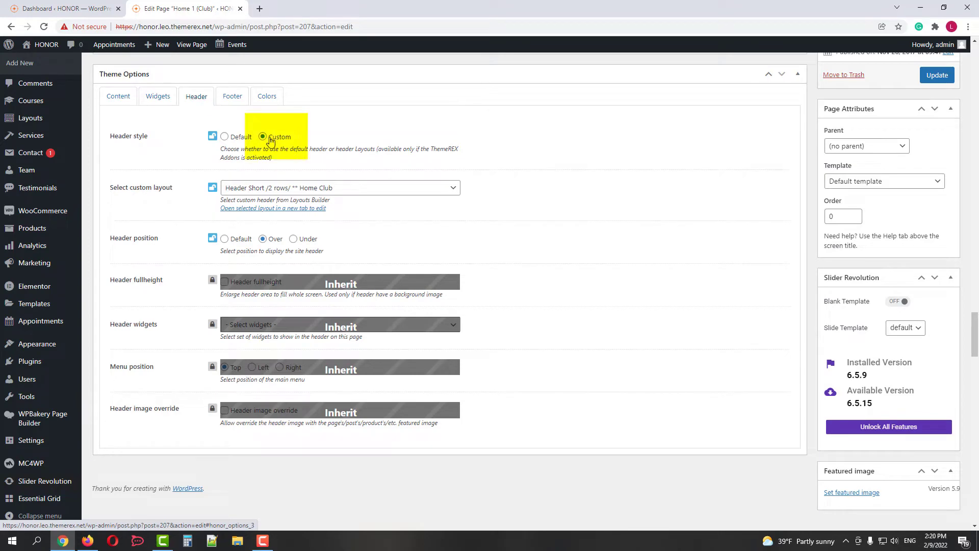
pyautogui.click(341, 188)
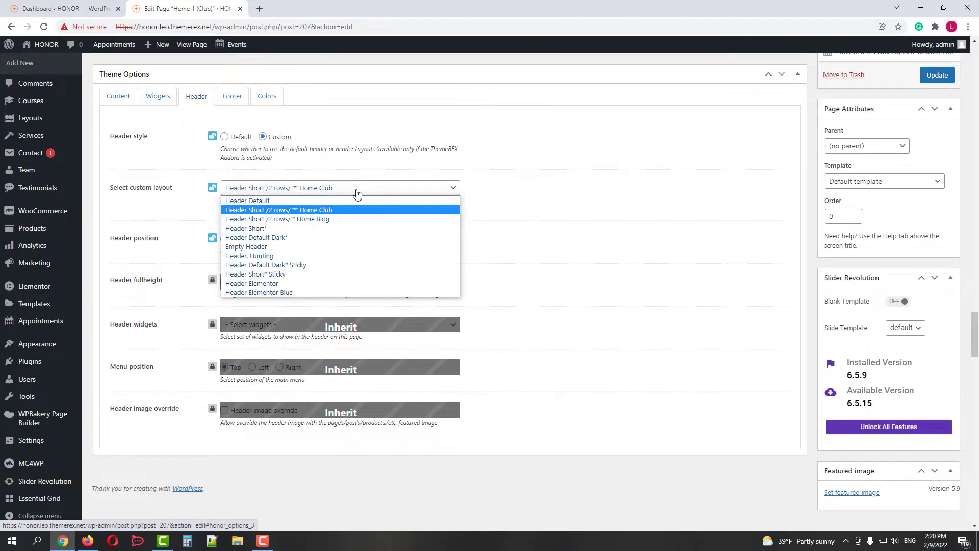
pyautogui.click(278, 210)
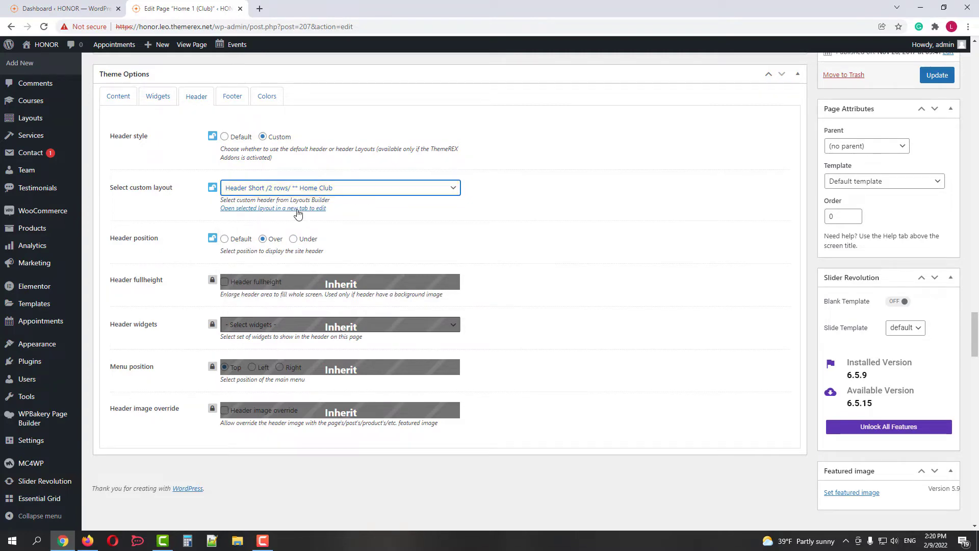
# - In the Home Club header layout, replace the orange logo image with logo-blue-invert
pyautogui.click(272, 208)
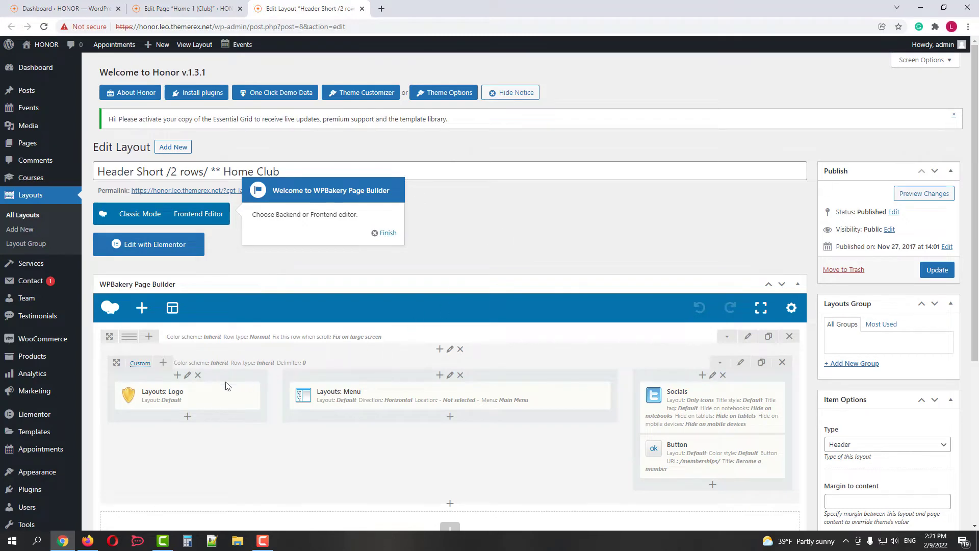
pyautogui.click(201, 397)
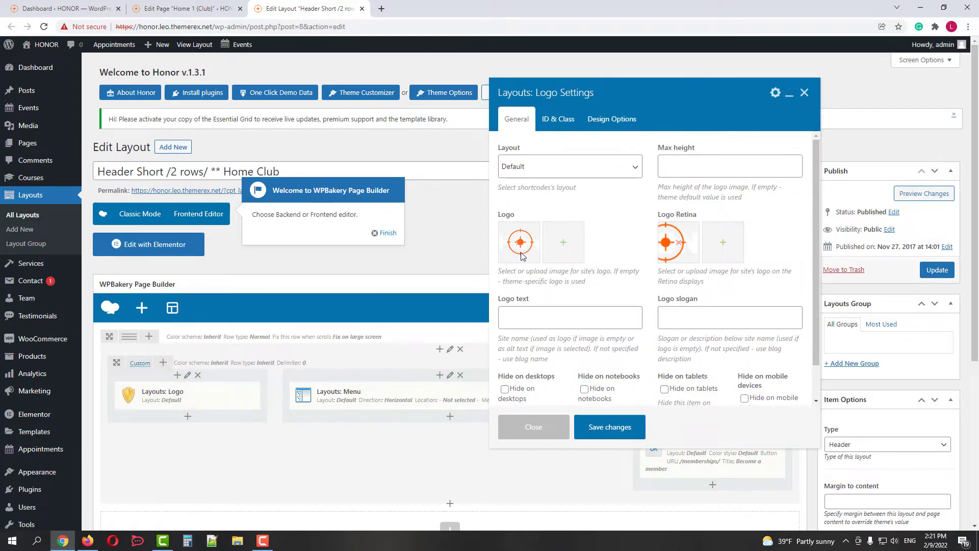
pyautogui.click(519, 243)
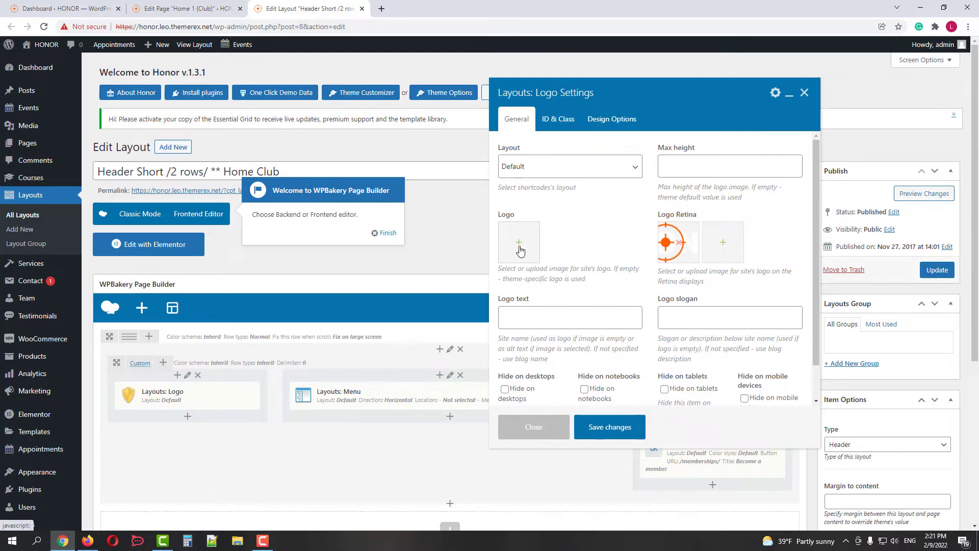
pyautogui.click(518, 242)
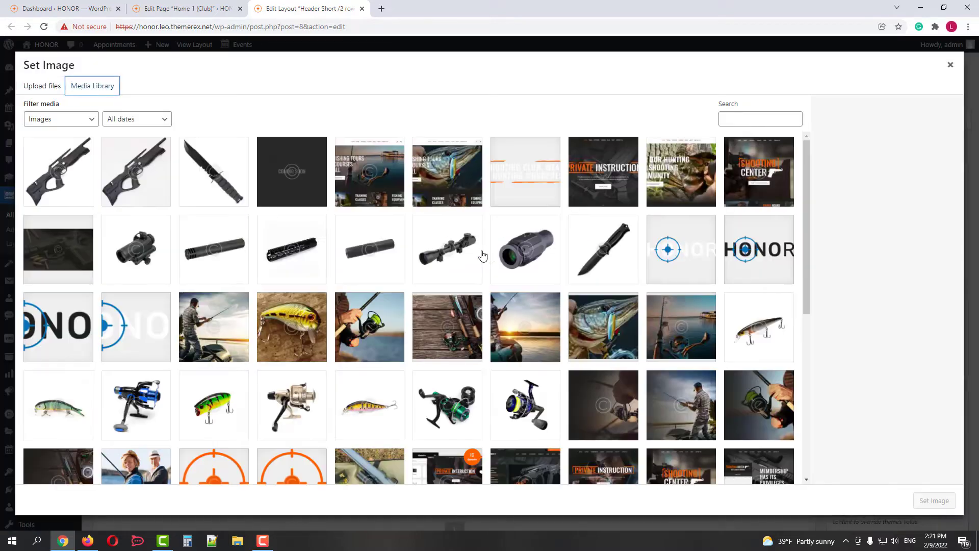
pyautogui.click(681, 249)
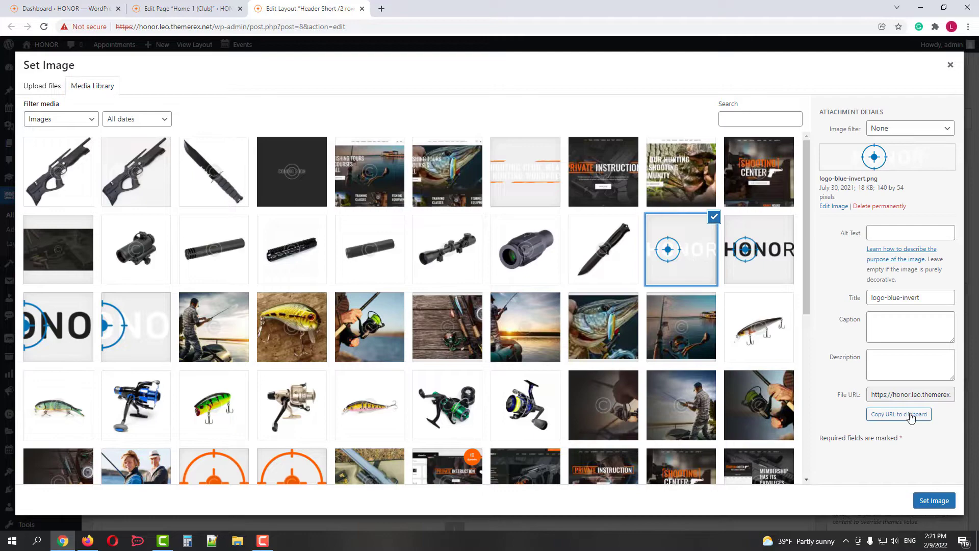
pyautogui.click(933, 500)
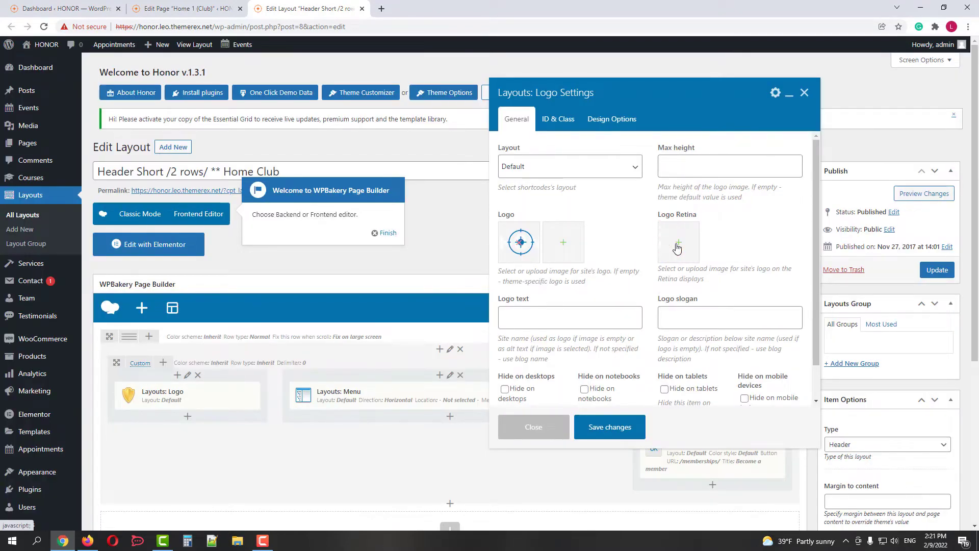
# - Set Logo Retina to logo-blue-invert too, save the logo element and update the layout
pyautogui.click(677, 243)
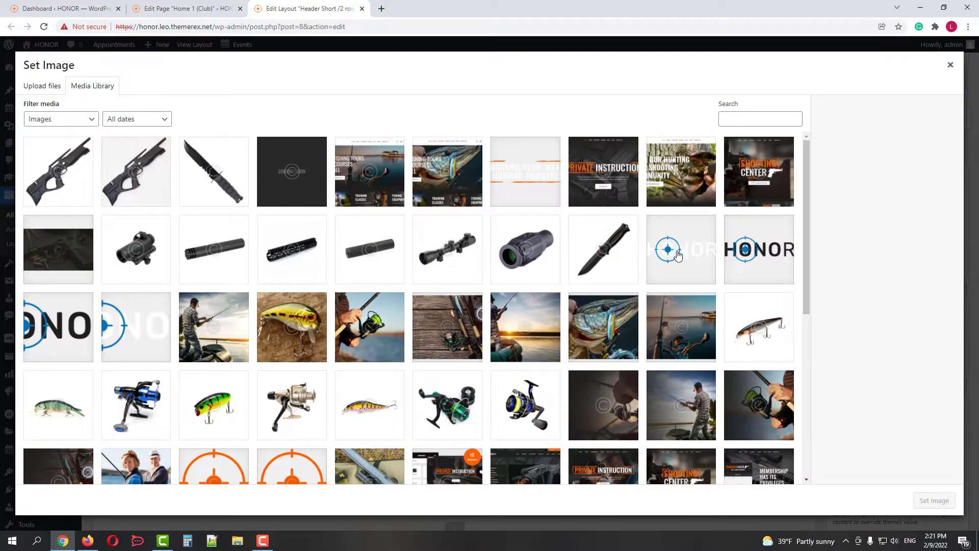
pyautogui.click(680, 249)
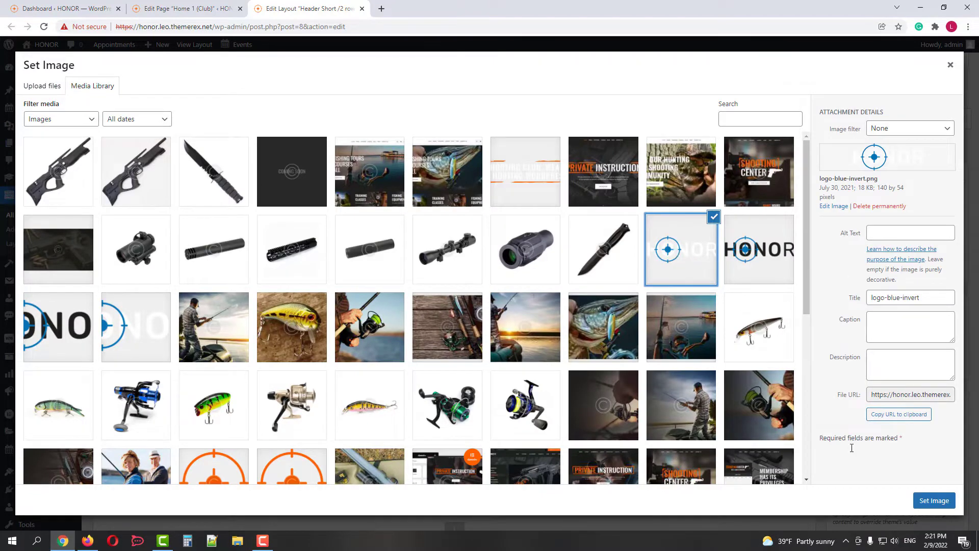
pyautogui.click(933, 499)
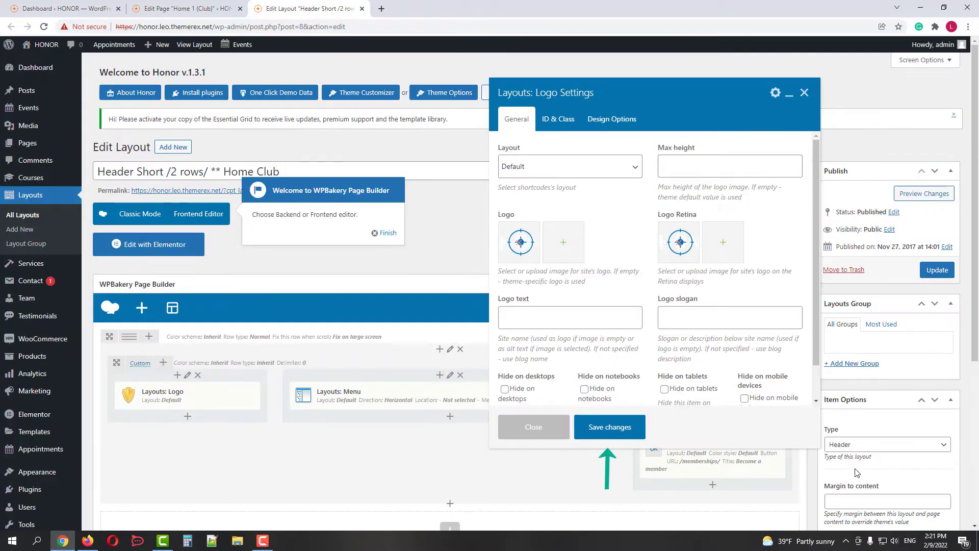
pyautogui.click(608, 427)
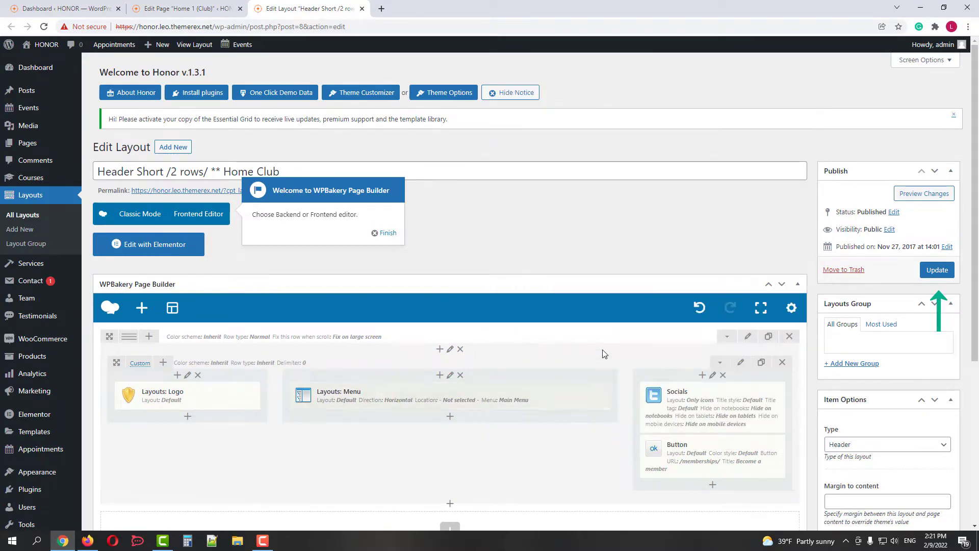
pyautogui.click(937, 270)
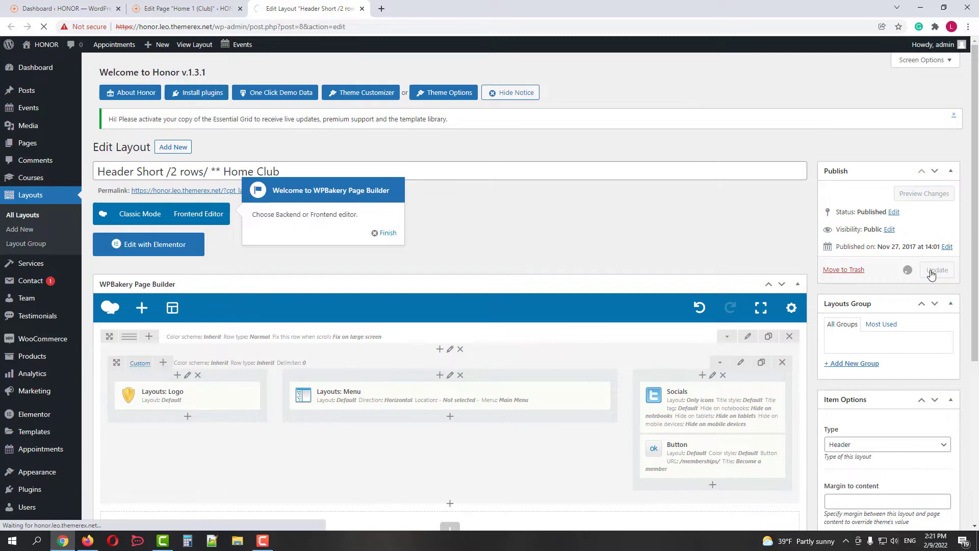
# - Check the page's Footer options in Theme Options, then go to the live site
pyautogui.click(936, 269)
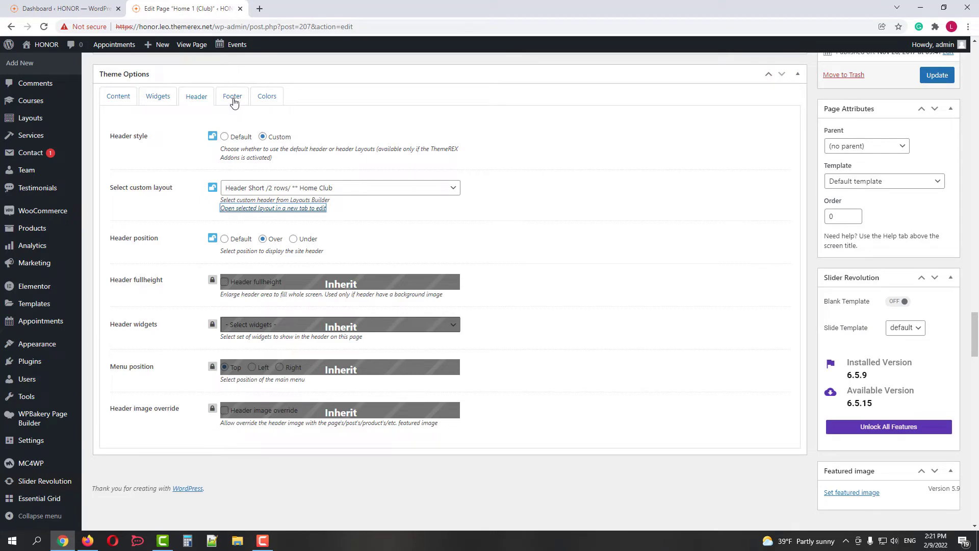
pyautogui.click(231, 96)
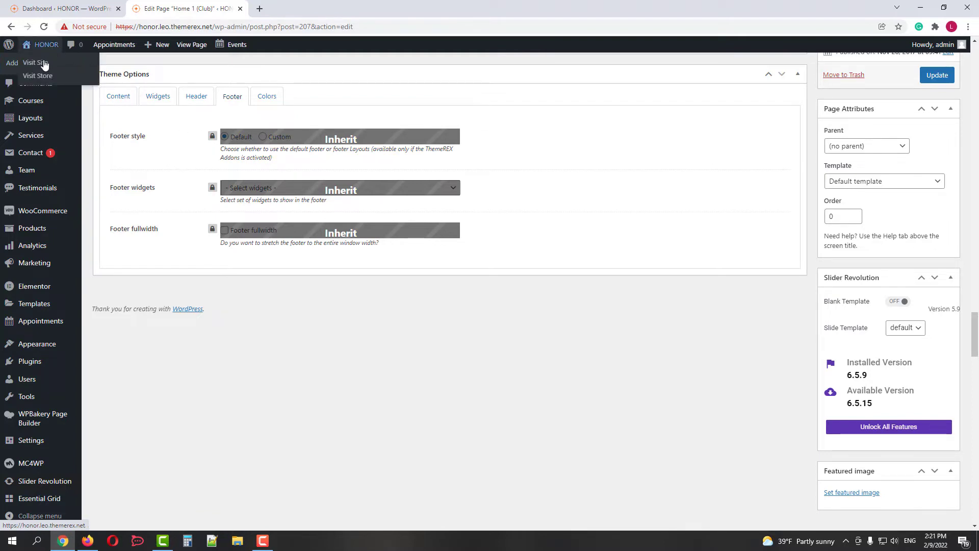
pyautogui.click(36, 62)
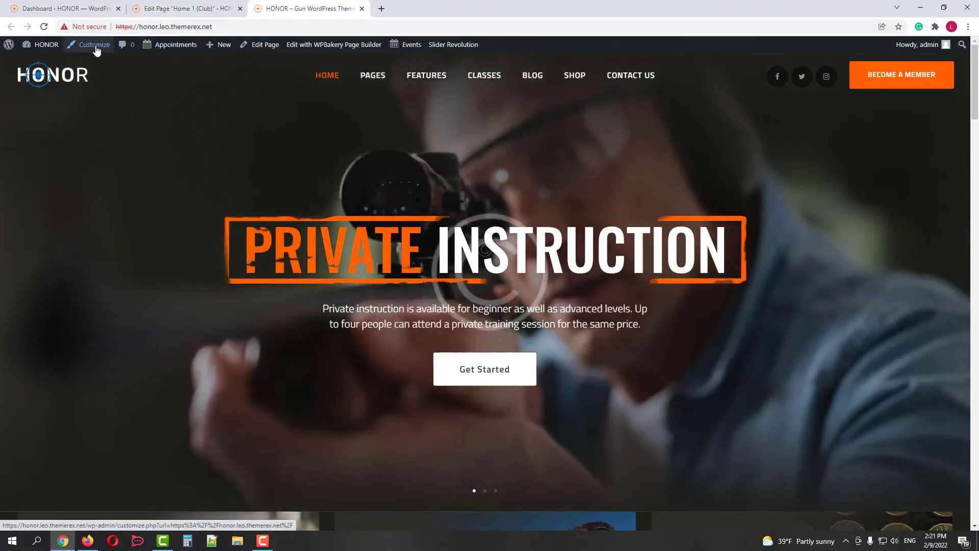
# - Check in the Customizer that the site footer uses the custom *Footer Informed layout
pyautogui.click(94, 45)
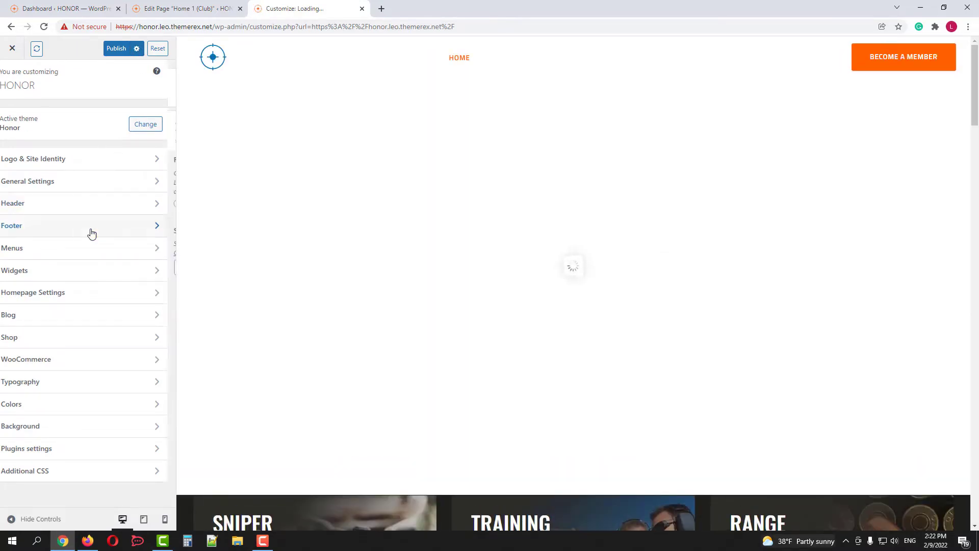
pyautogui.click(11, 225)
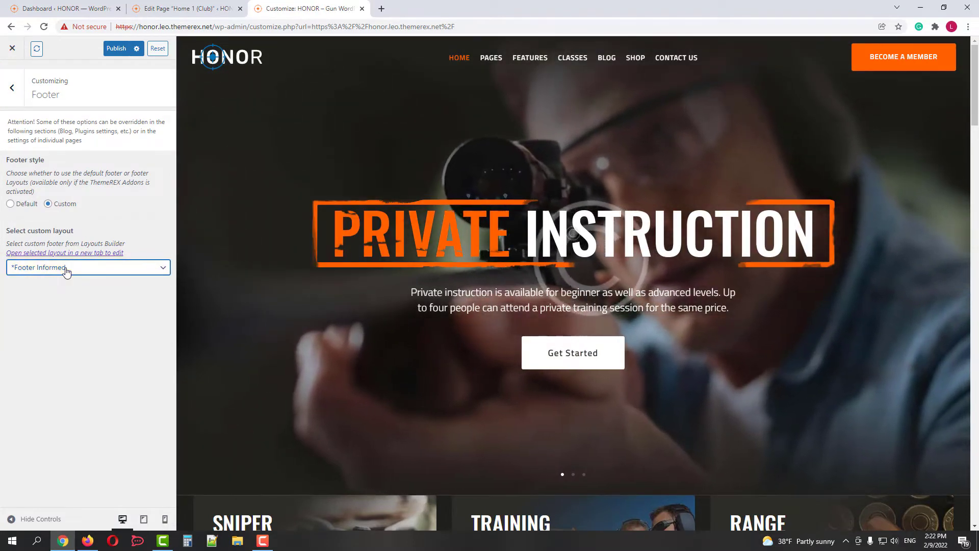
pyautogui.click(361, 8)
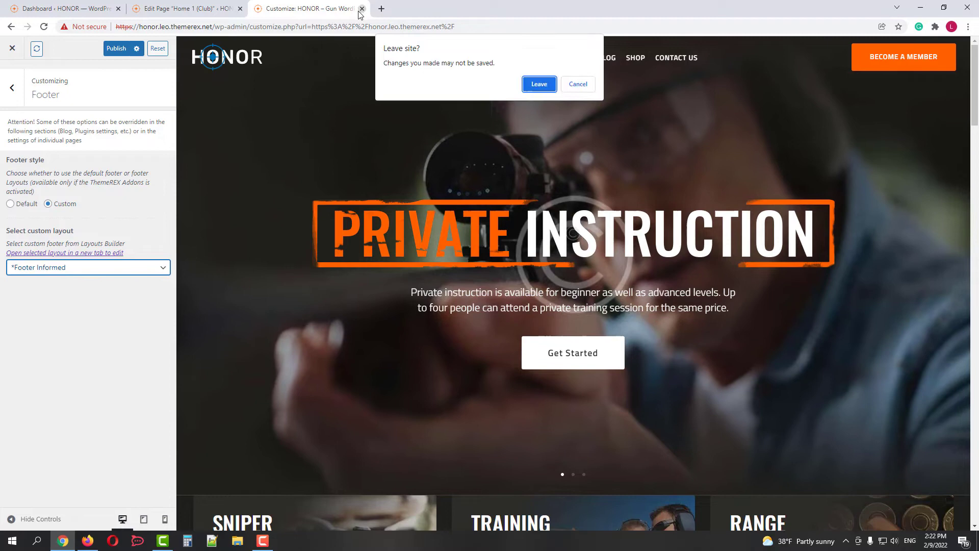
# - Leave the Customizer and bring up the *Footer Informed layout from All Layouts for editing
pyautogui.click(537, 83)
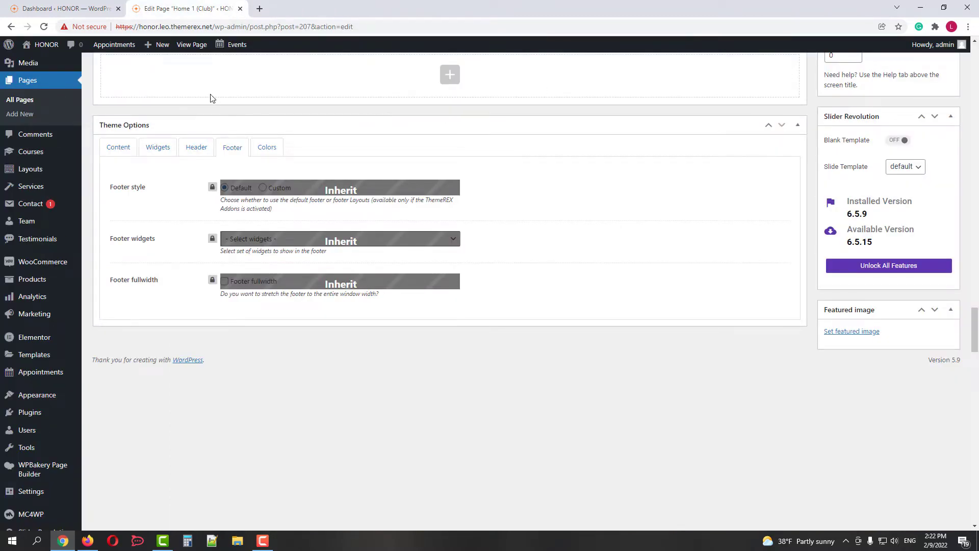
pyautogui.moveTo(30, 169)
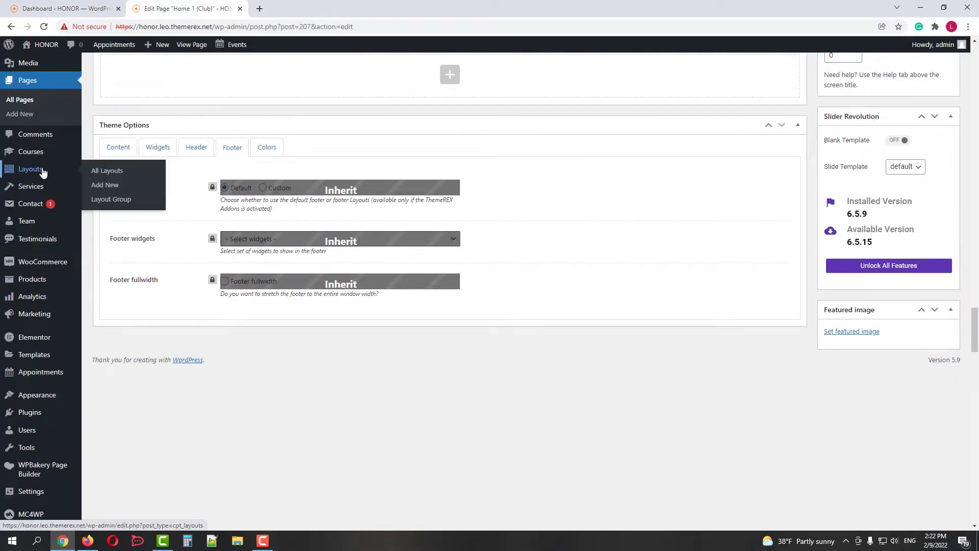
pyautogui.click(107, 170)
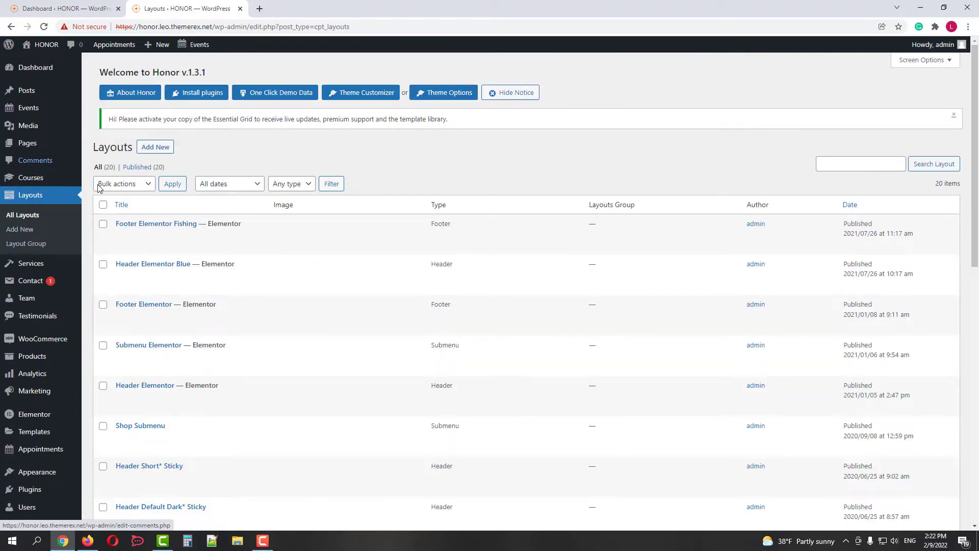
pyautogui.scroll(-3)
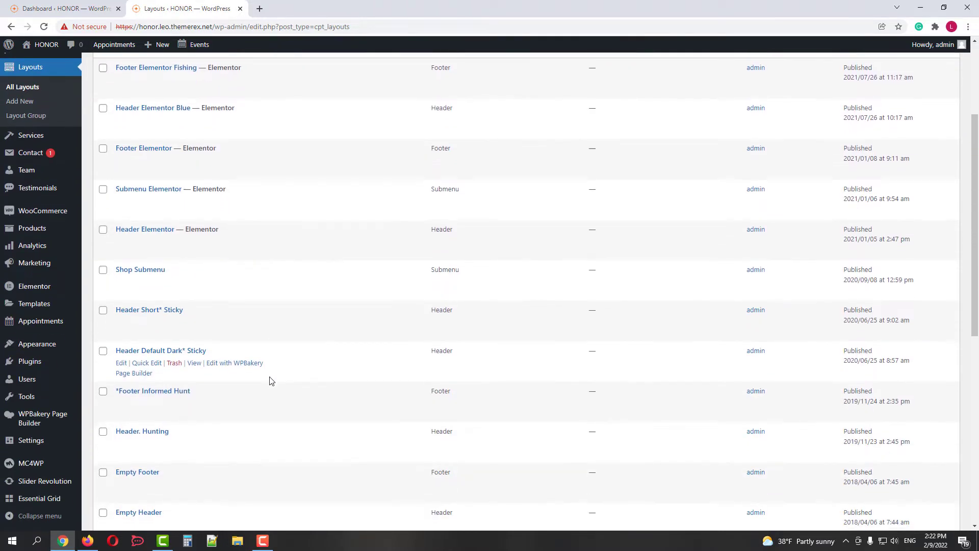
pyautogui.scroll(-3)
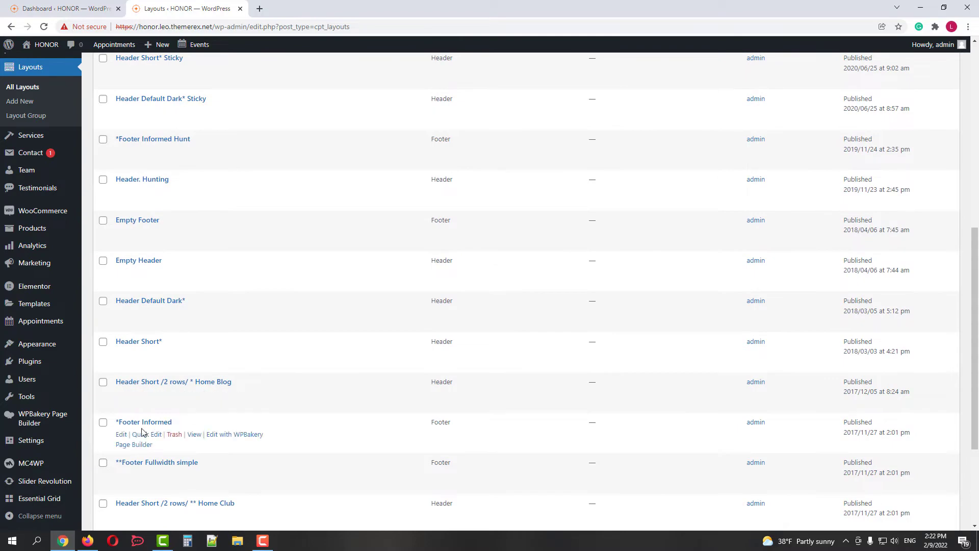
pyautogui.click(120, 435)
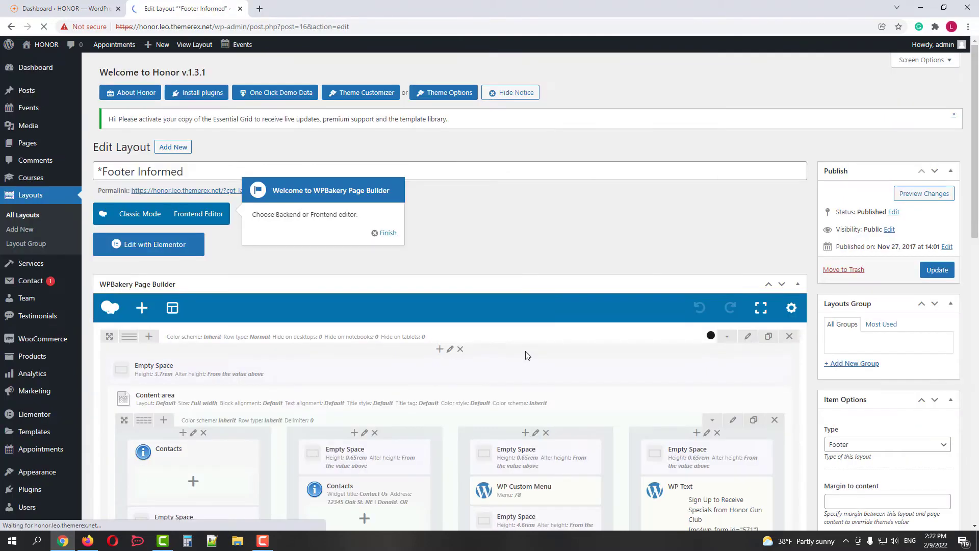
pyautogui.scroll(-3)
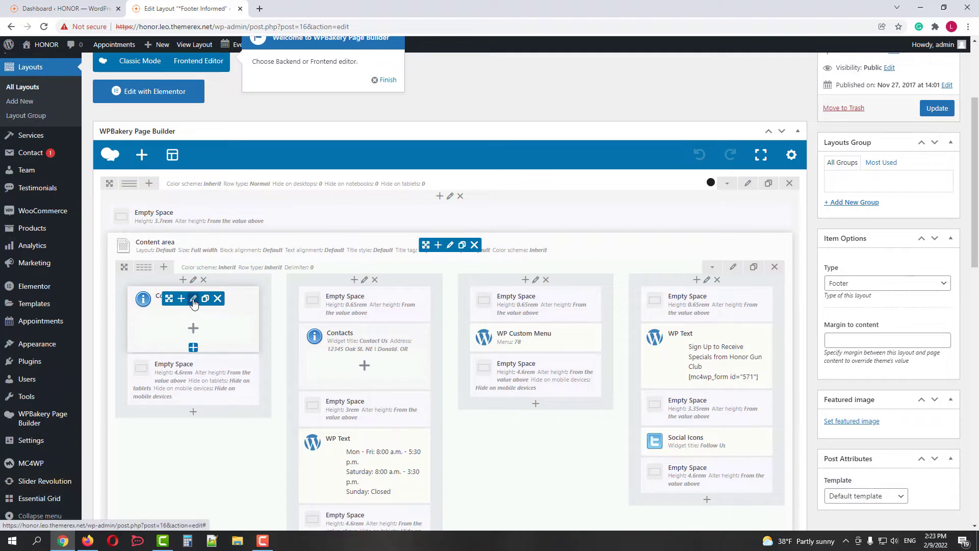
# - Set the Contacts block's logo to the blue-invert image, save changes and update the layout
pyautogui.click(193, 298)
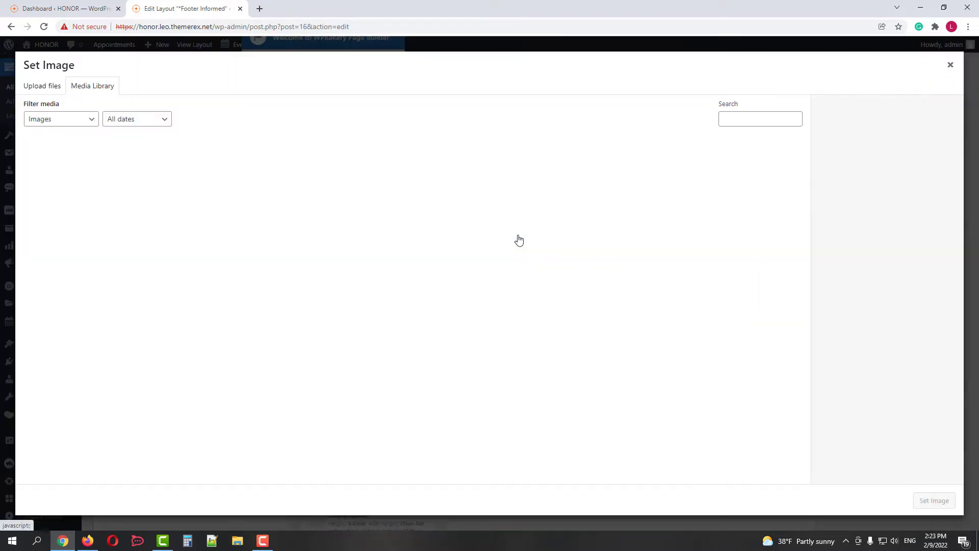
pyautogui.click(680, 249)
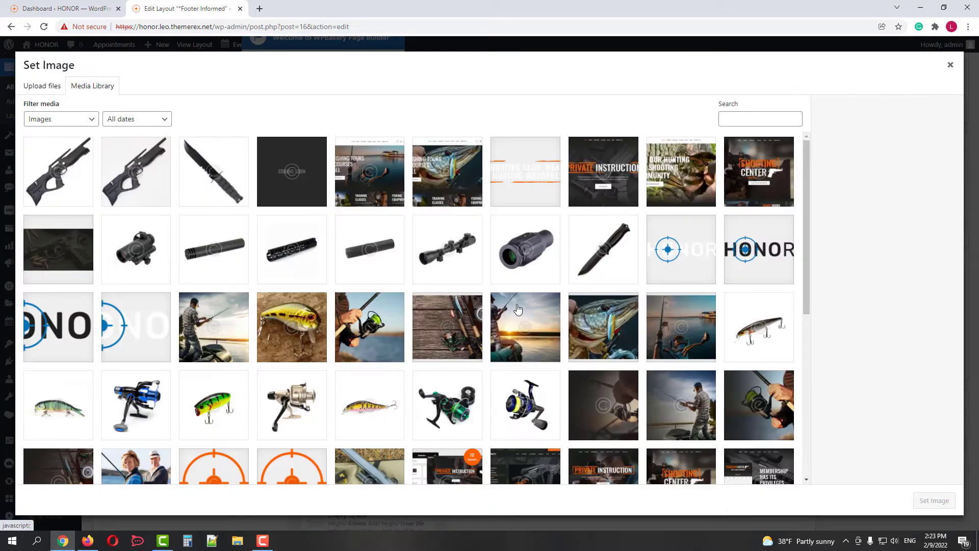
pyautogui.click(680, 249)
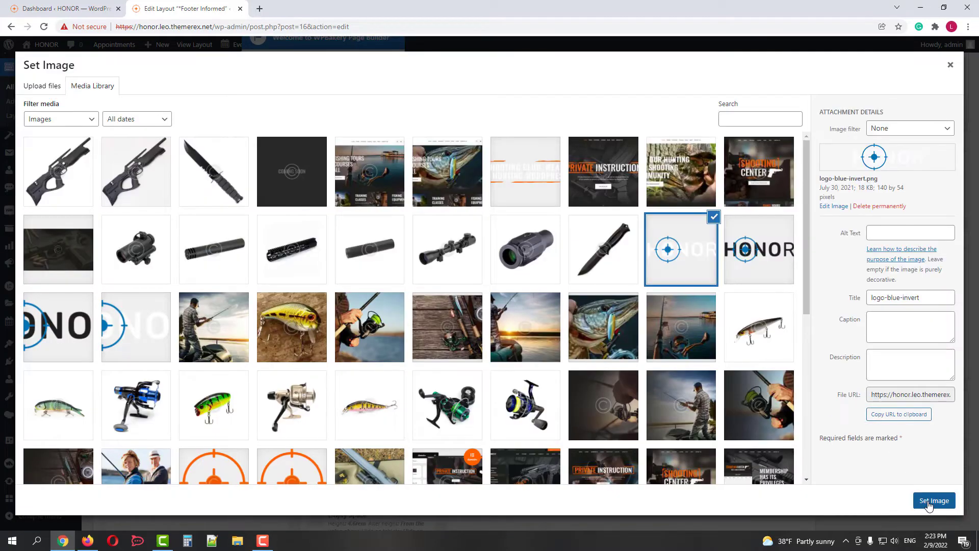
pyautogui.click(933, 500)
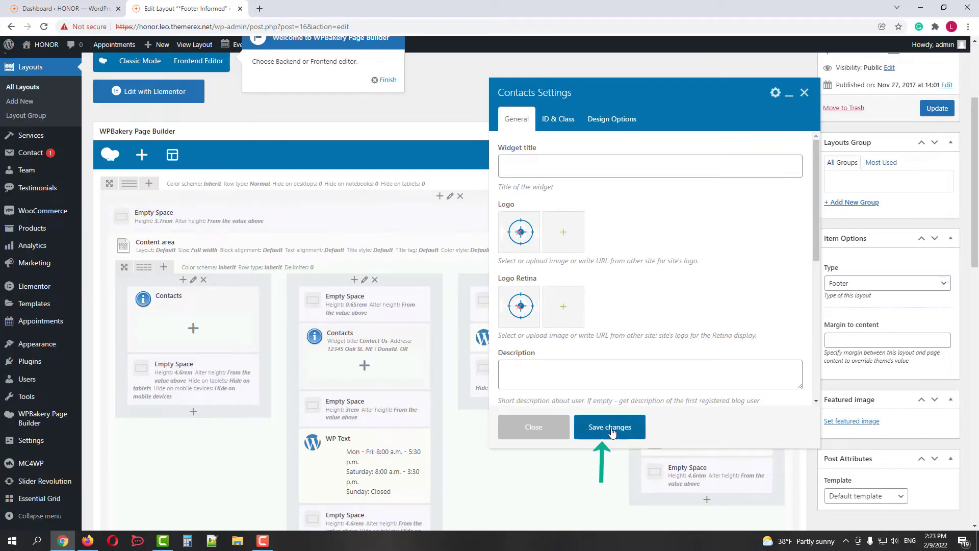
pyautogui.click(608, 426)
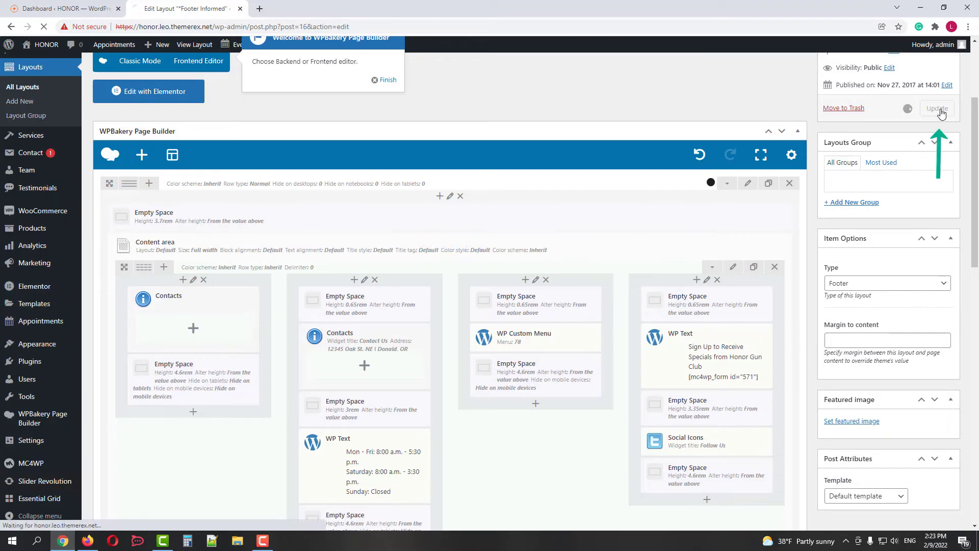
pyautogui.click(936, 108)
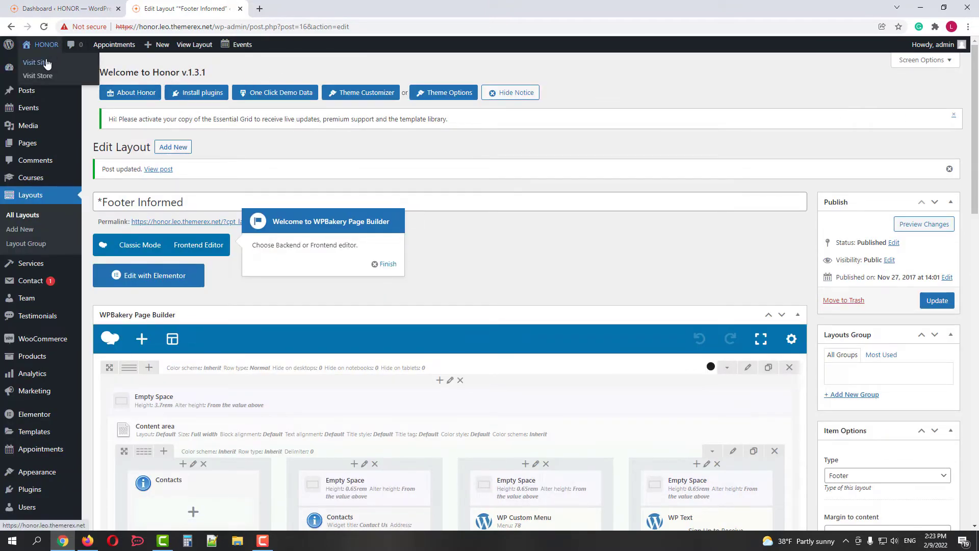
# - View the live site to confirm the blue footer logo, then go to the Elementor Home demo
pyautogui.click(33, 62)
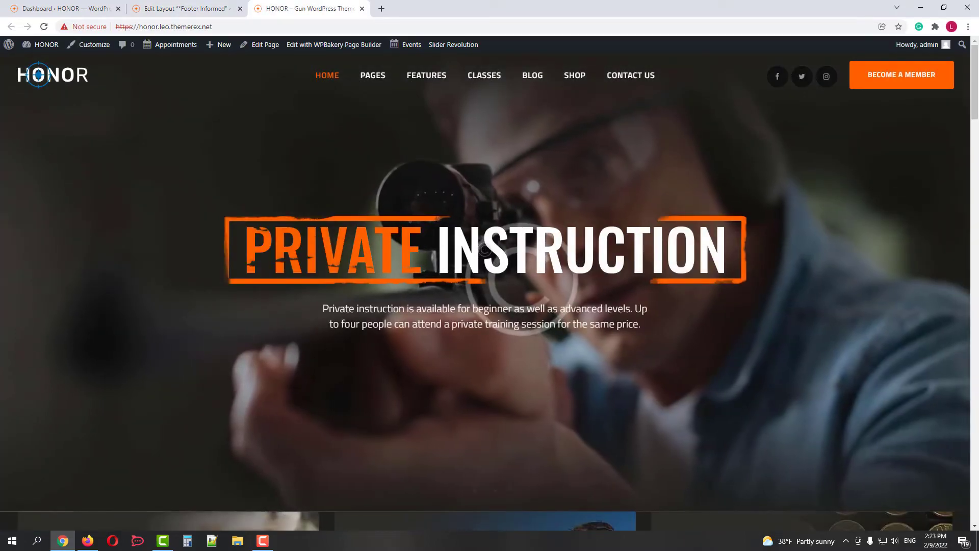
pyautogui.scroll(-3)
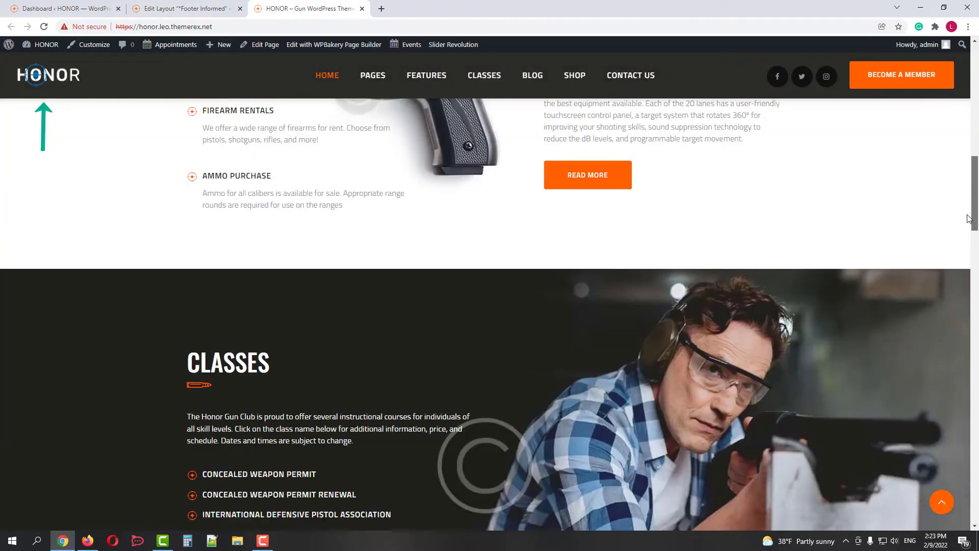
pyautogui.scroll(-3)
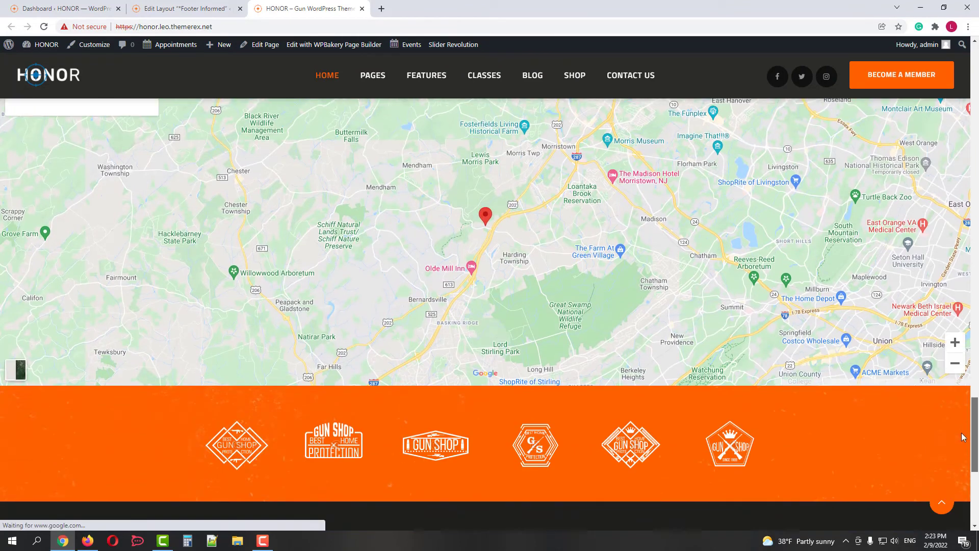
pyautogui.scroll(-3)
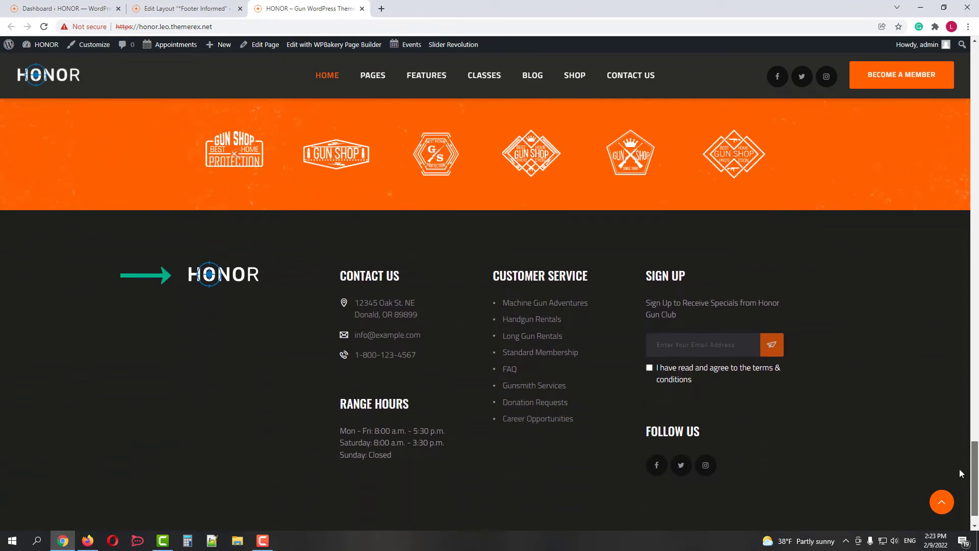
pyautogui.moveTo(326, 74)
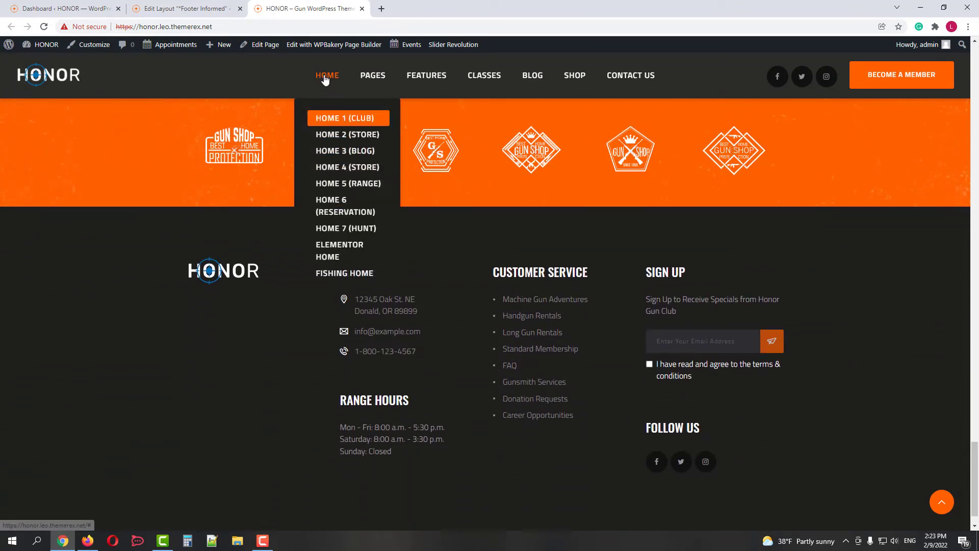
pyautogui.click(344, 251)
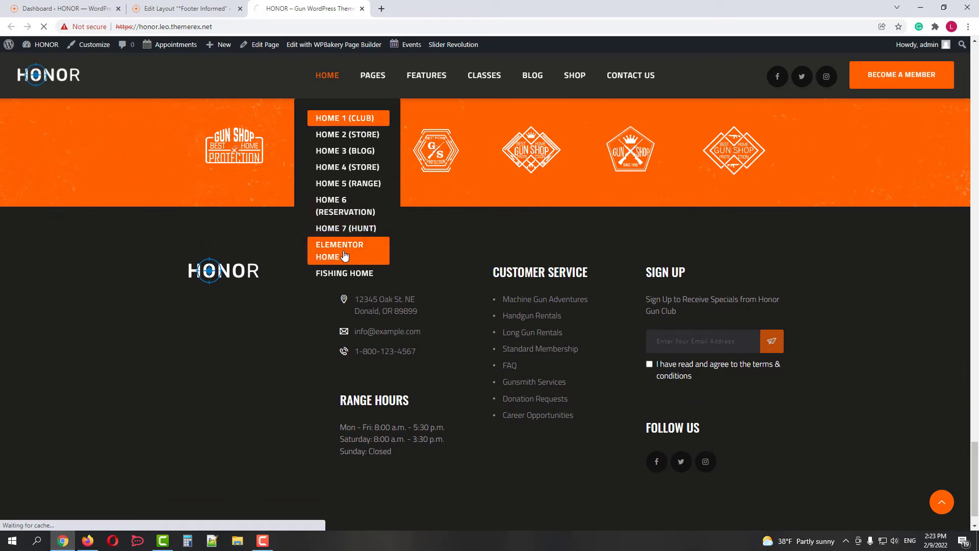
# - From the Elementor Home demo, edit the Header Elementor template in Elementor
pyautogui.click(338, 250)
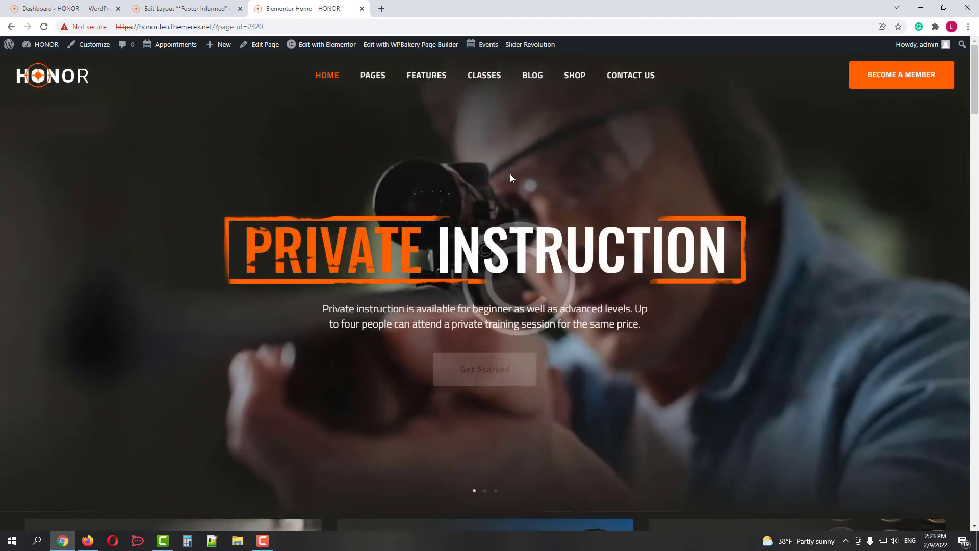
pyautogui.click(327, 44)
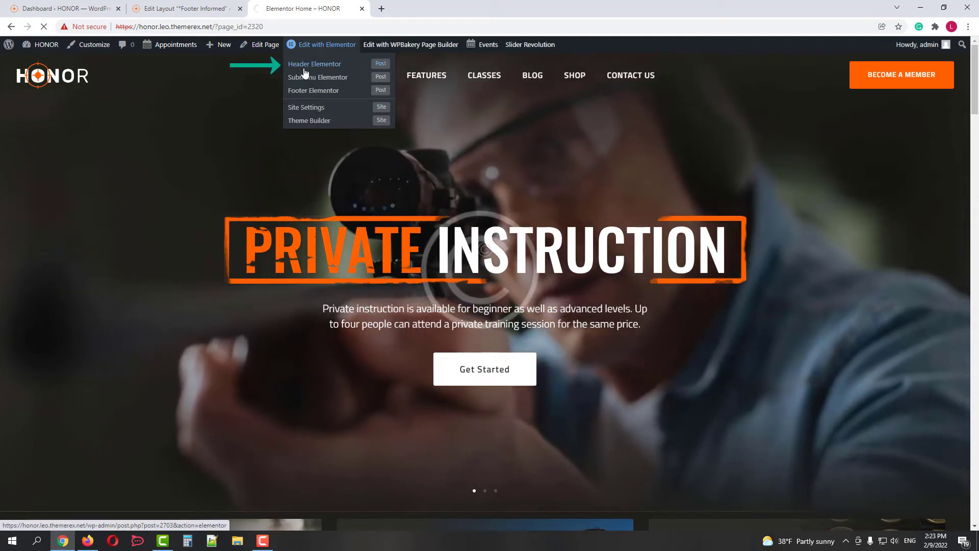
pyautogui.click(315, 63)
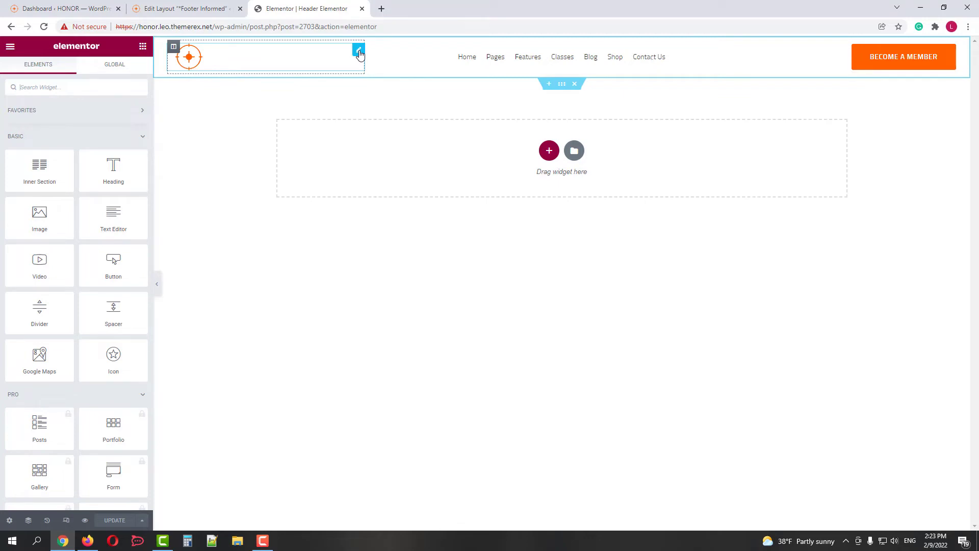
# - Set the header Logo widget's image to logo-blue-invert
pyautogui.click(359, 51)
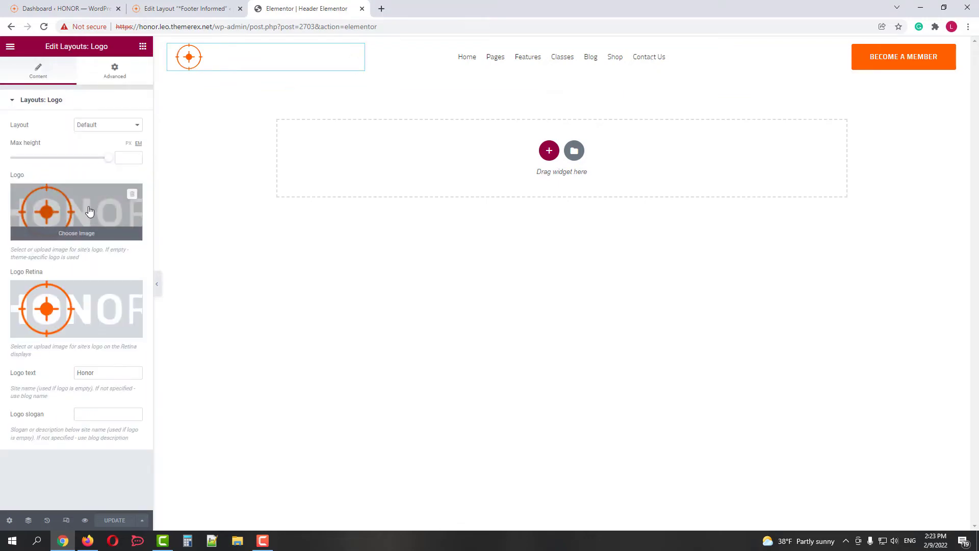
pyautogui.click(75, 210)
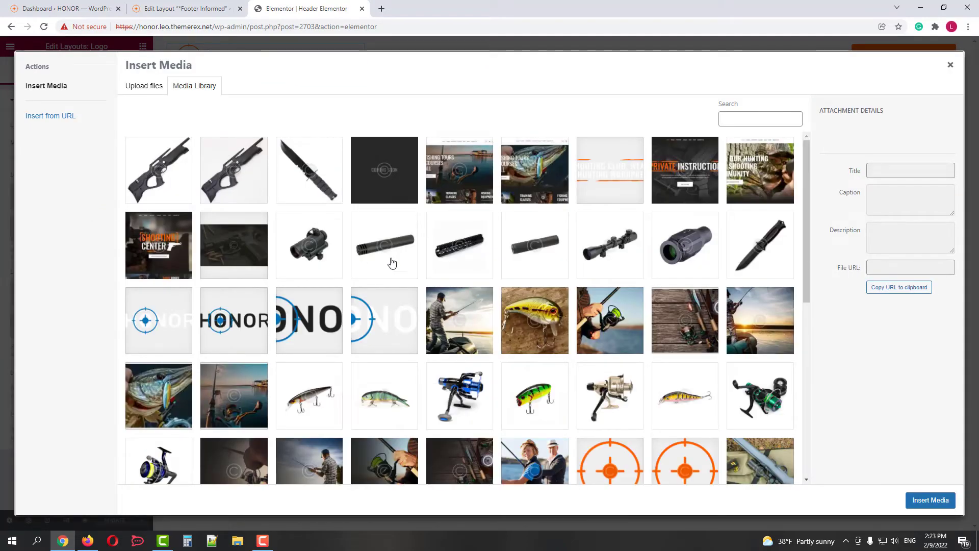
pyautogui.click(158, 319)
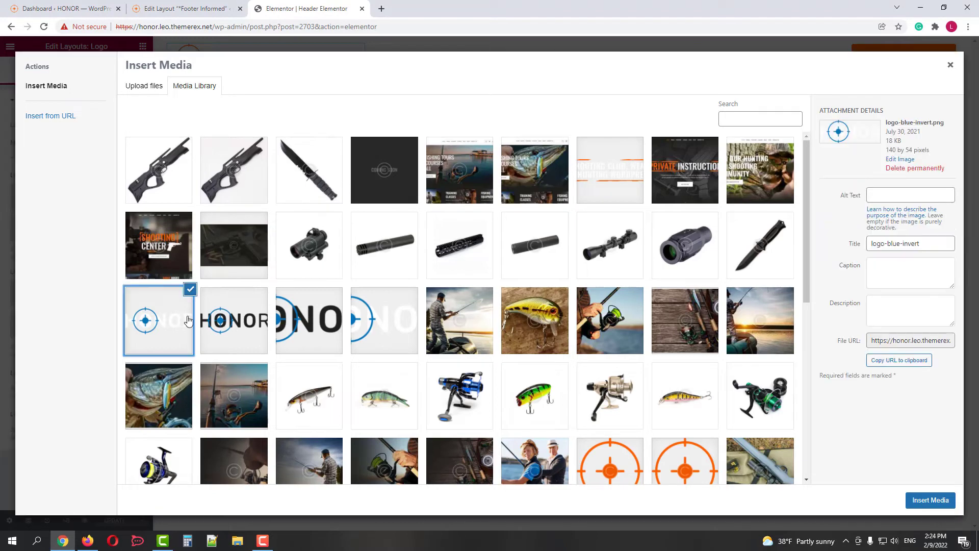
pyautogui.click(930, 499)
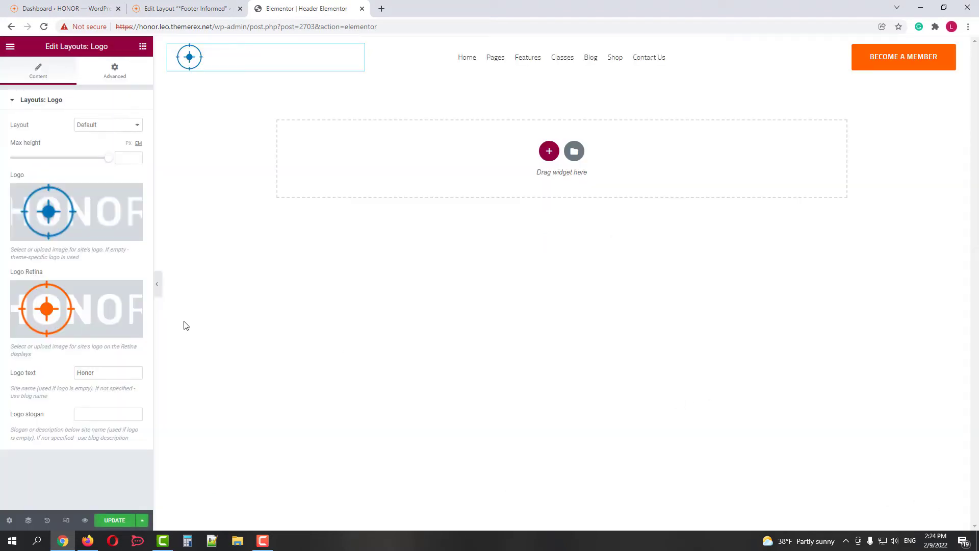
# - Set Logo Retina to the blue image as well and update the header template
pyautogui.click(76, 211)
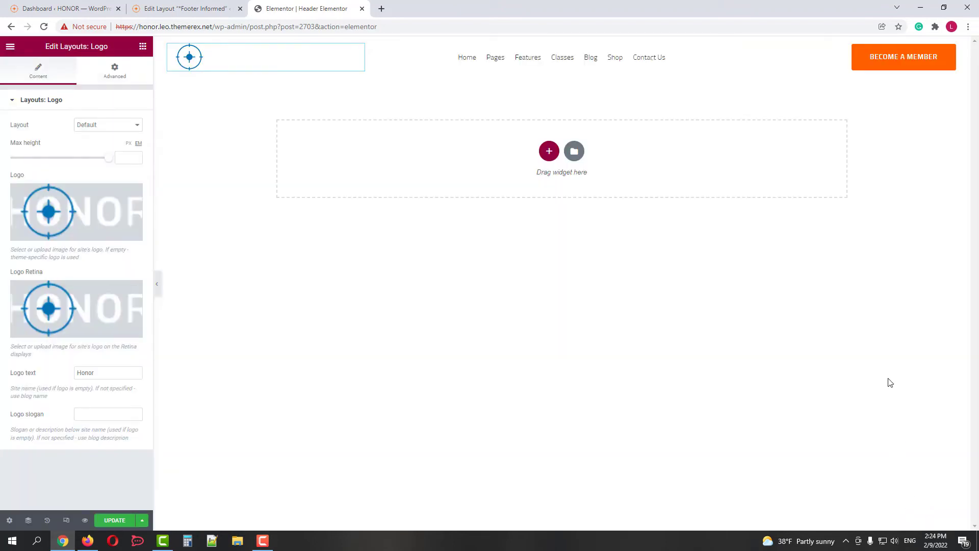
pyautogui.click(114, 520)
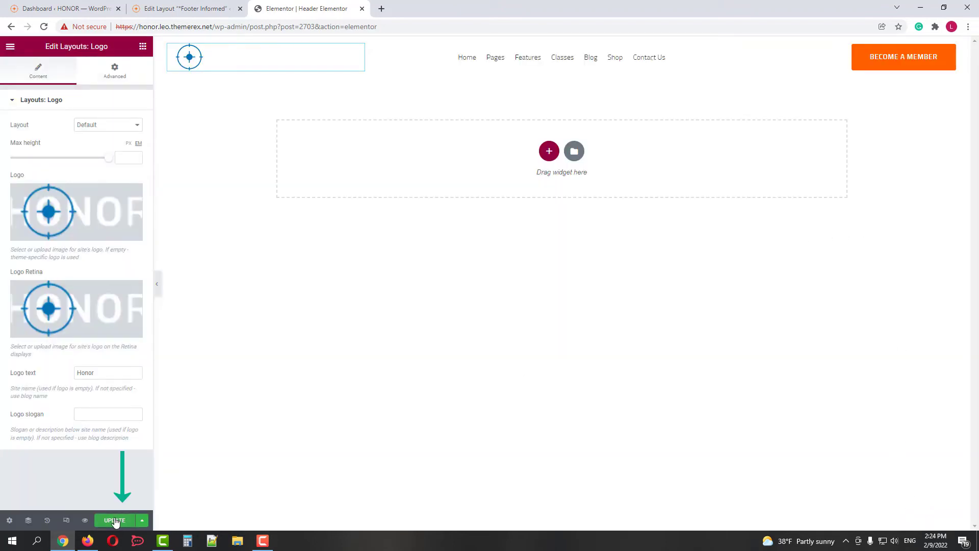
pyautogui.click(115, 519)
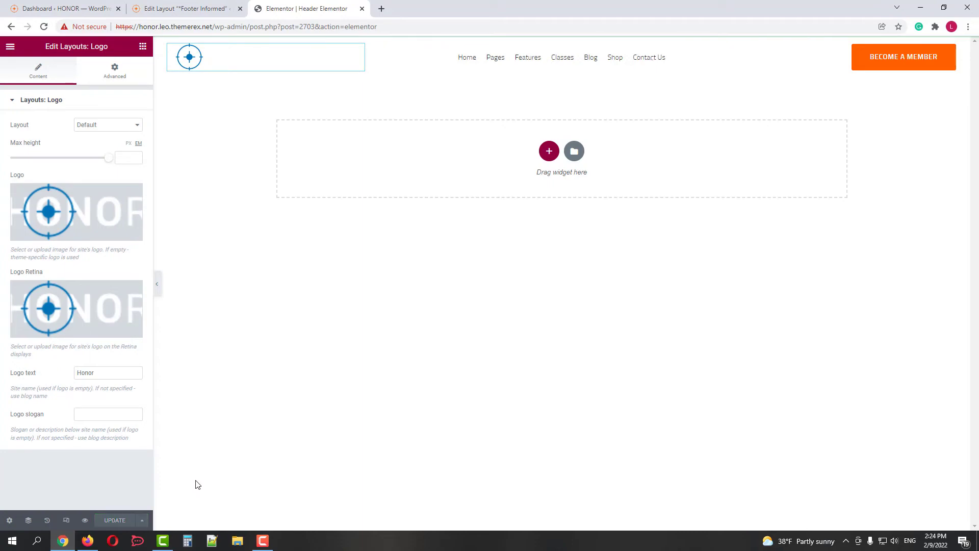
pyautogui.moveTo(221, 468)
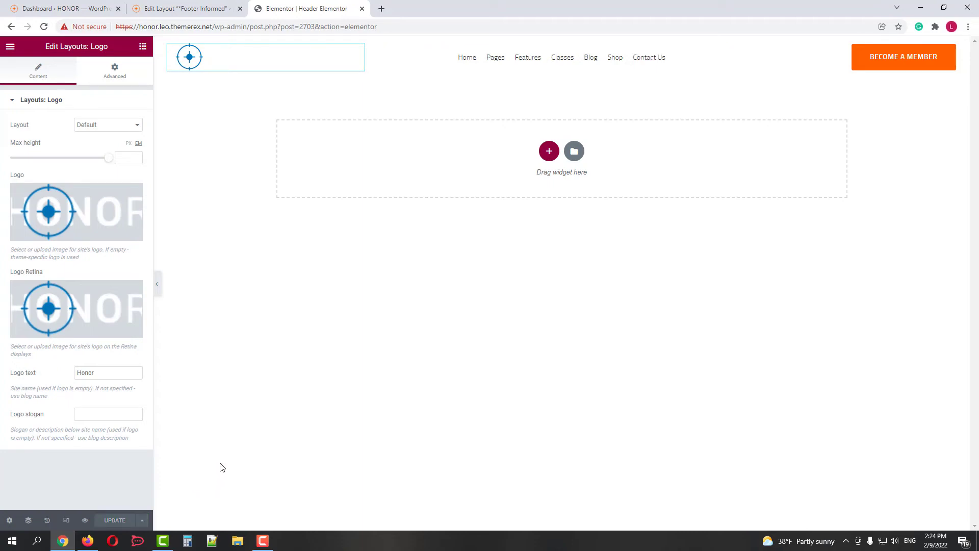
pyautogui.moveTo(241, 300)
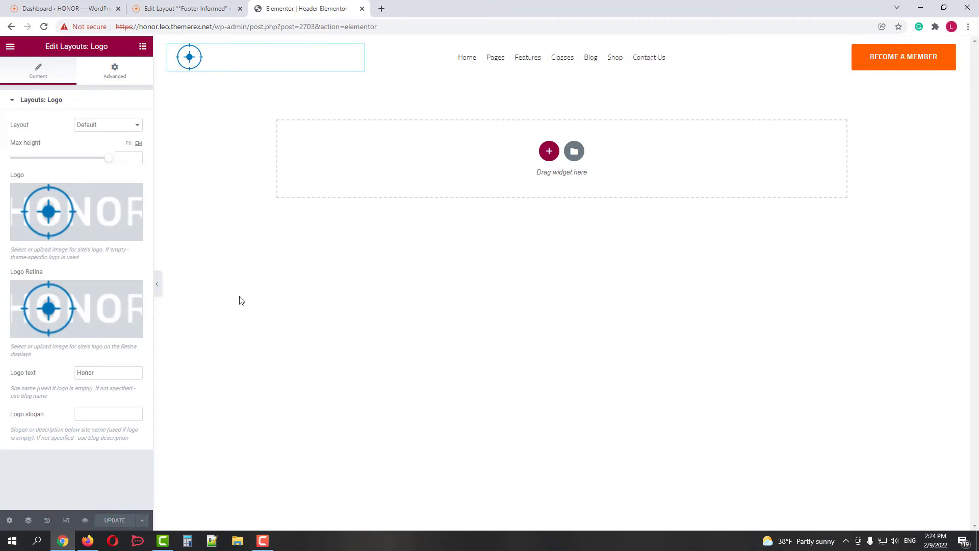
pyautogui.moveTo(10, 47)
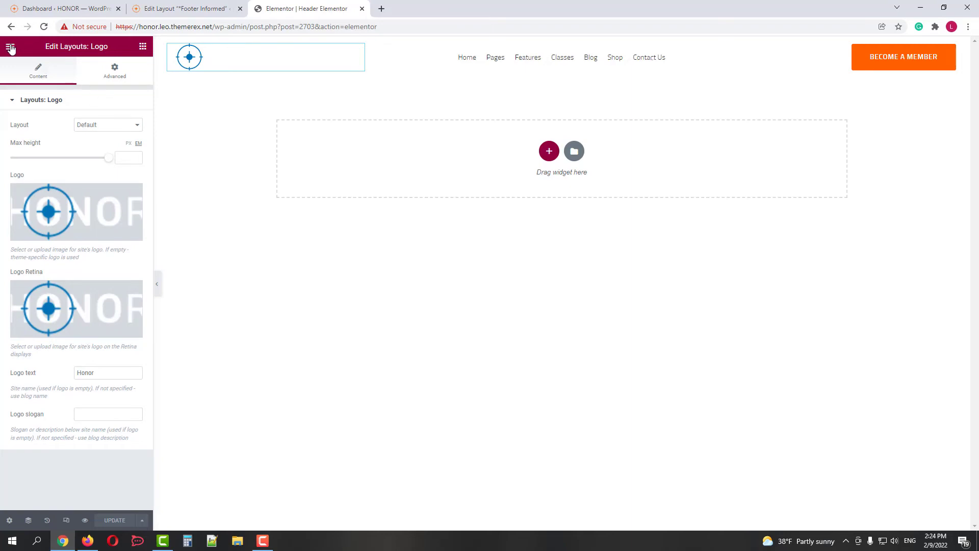
pyautogui.click(11, 46)
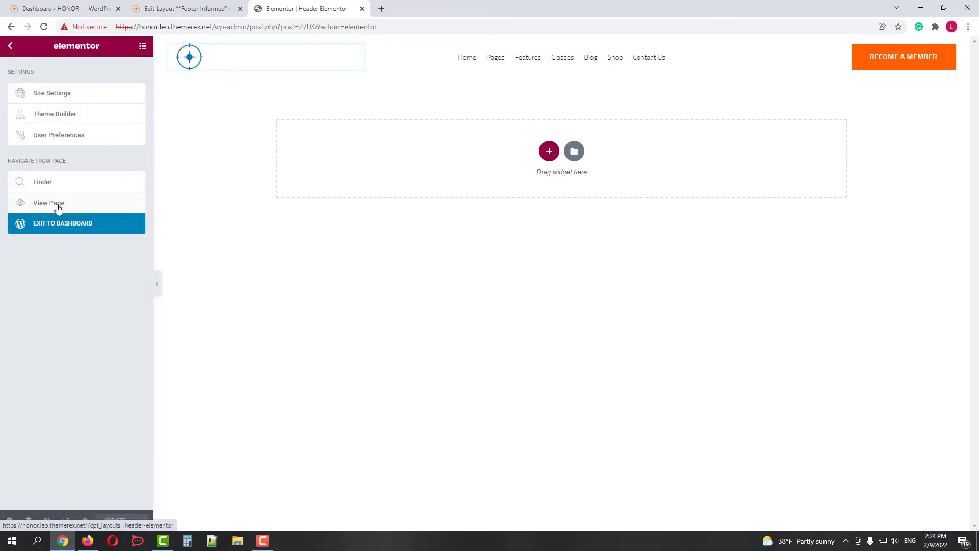
# - View the live page with the blue header logo, then edit the Footer Elementor template
pyautogui.click(48, 202)
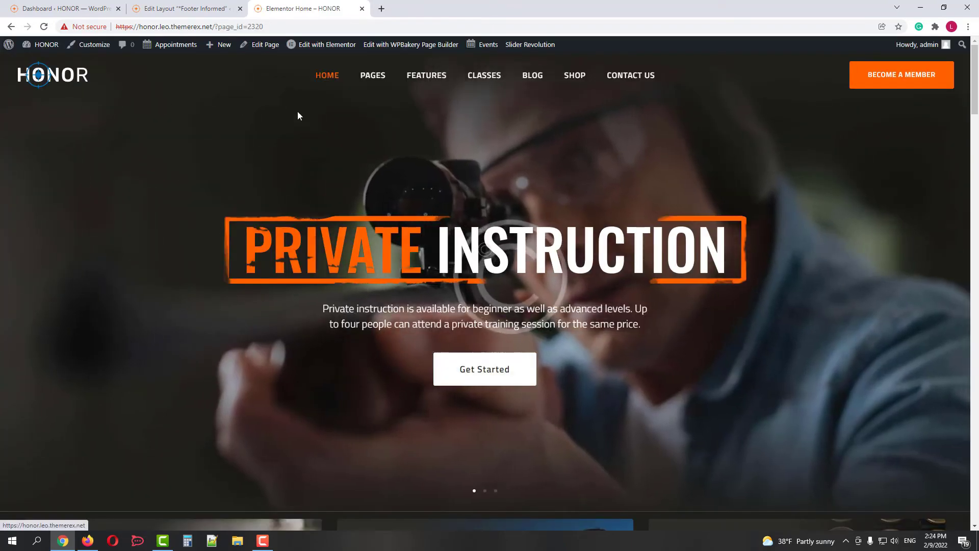
pyautogui.scroll(-3)
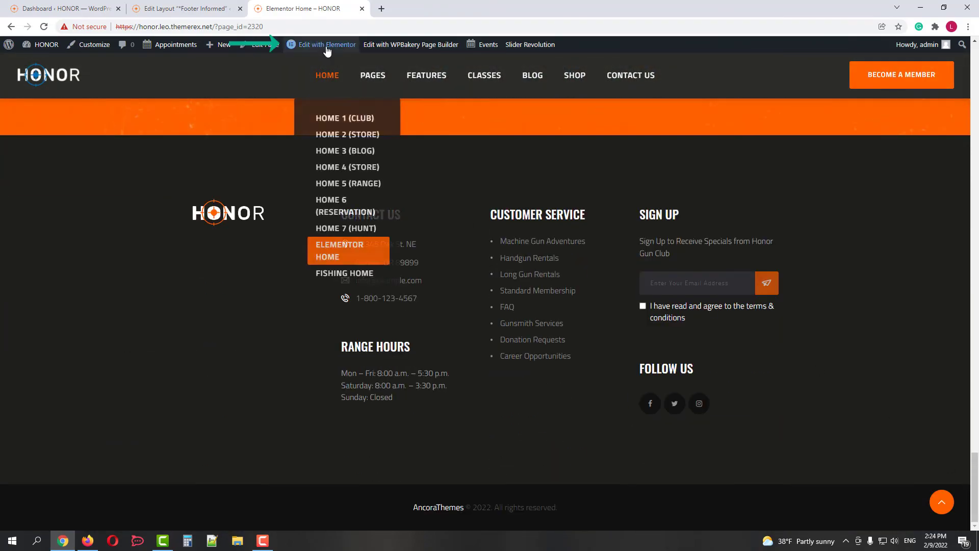
pyautogui.click(326, 44)
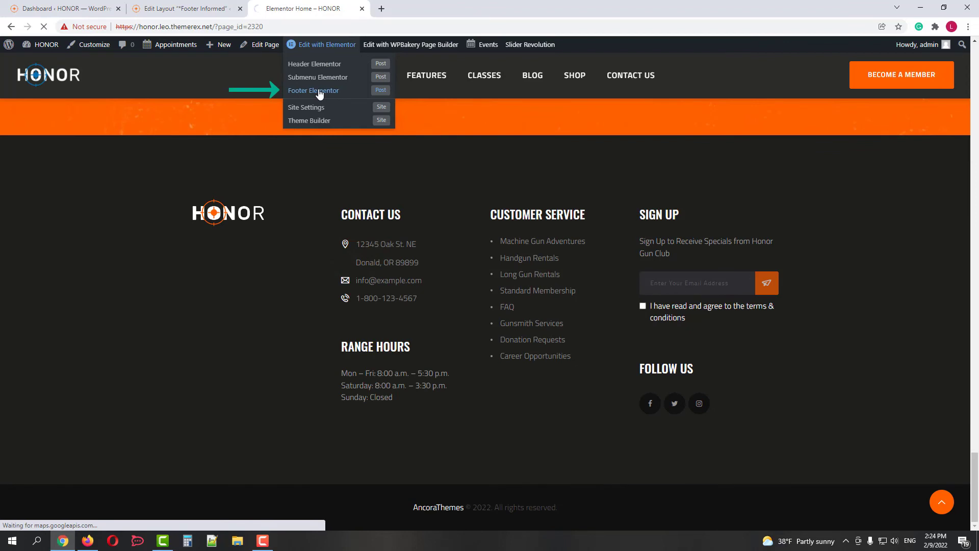
pyautogui.click(313, 90)
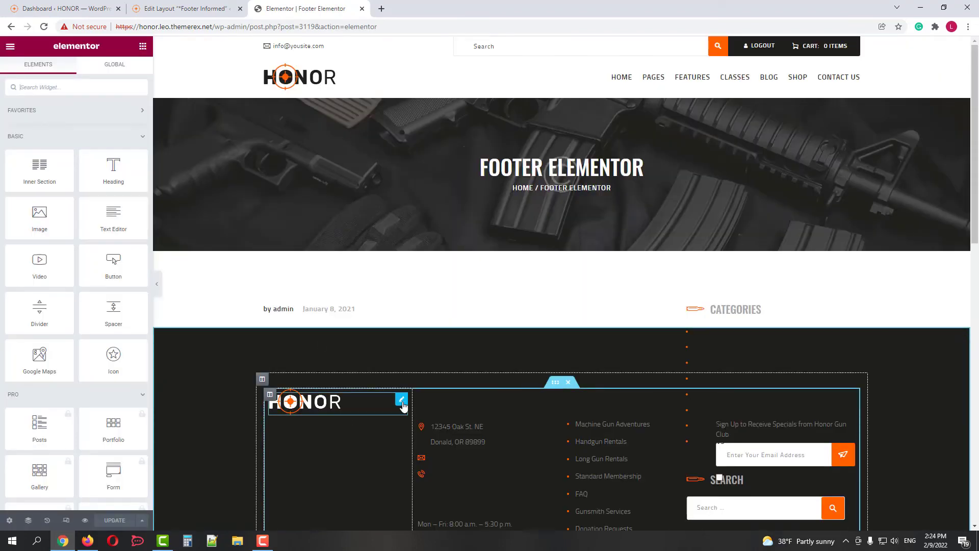
# - Set the footer Logo widget's image and retina image to logo-blue-invert
pyautogui.click(402, 400)
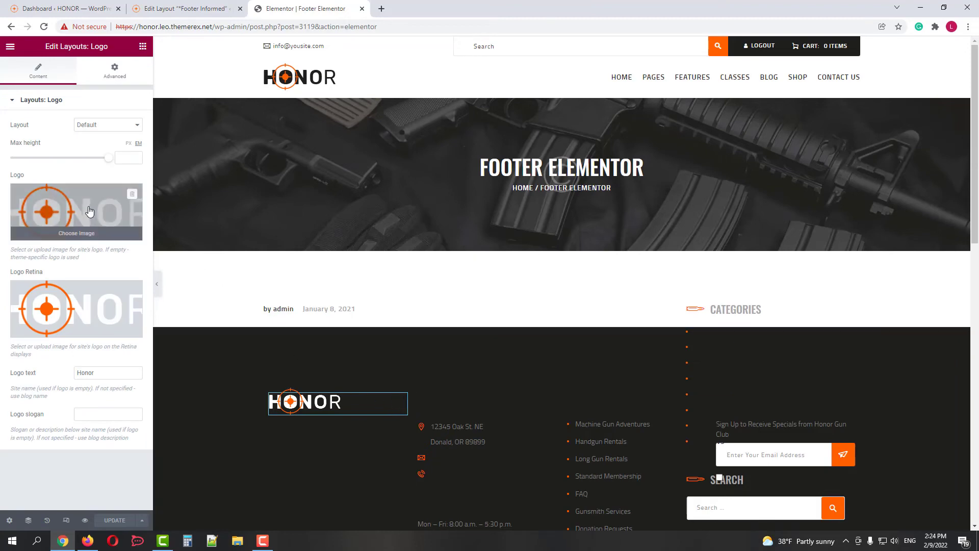
pyautogui.click(75, 233)
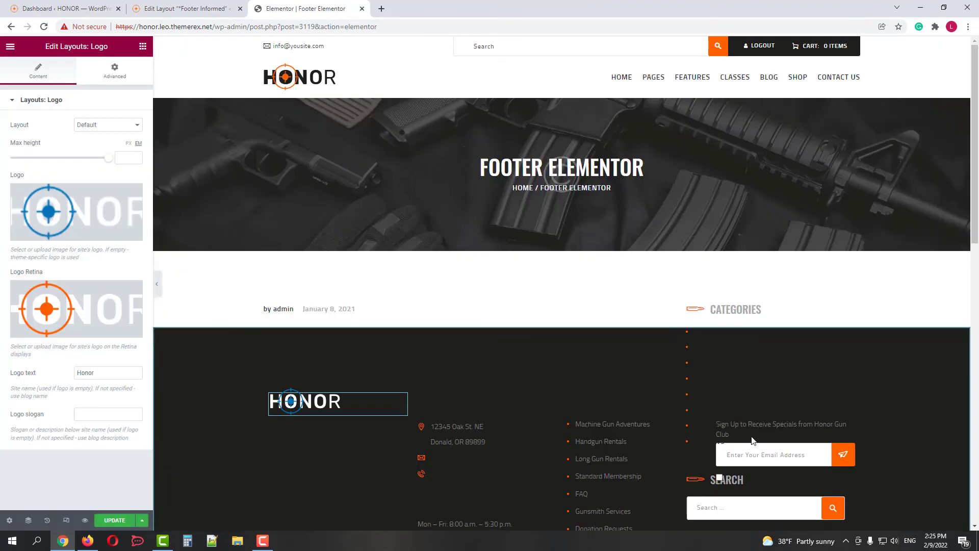
pyautogui.click(75, 211)
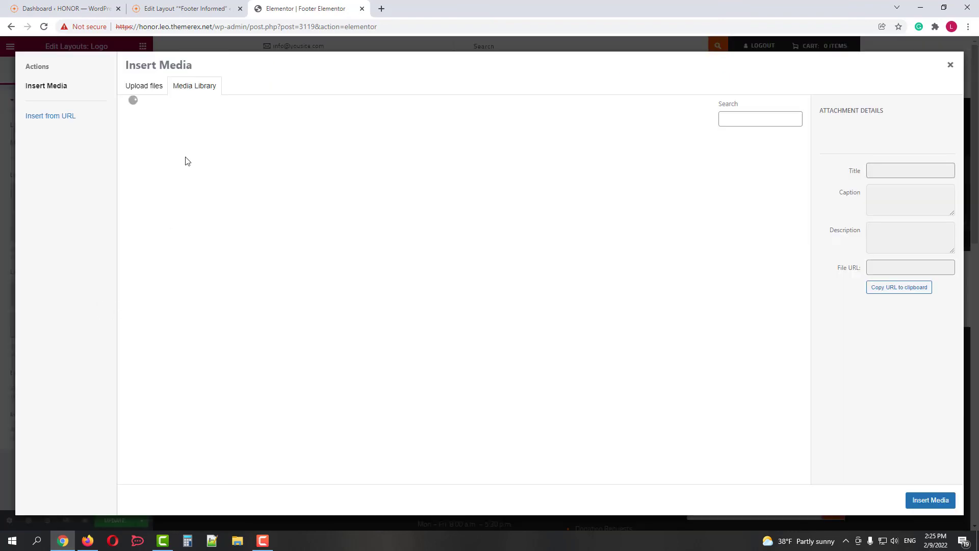
pyautogui.click(159, 320)
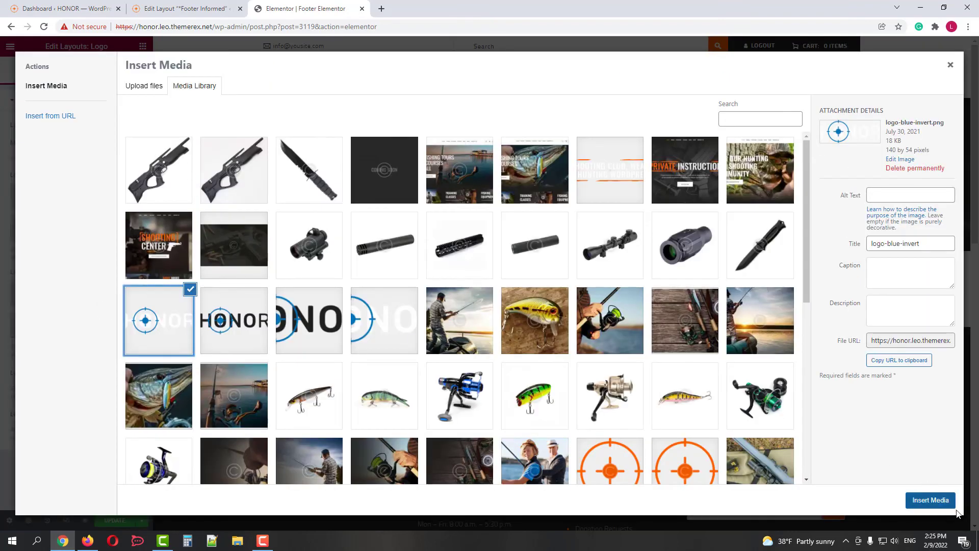
pyautogui.click(929, 500)
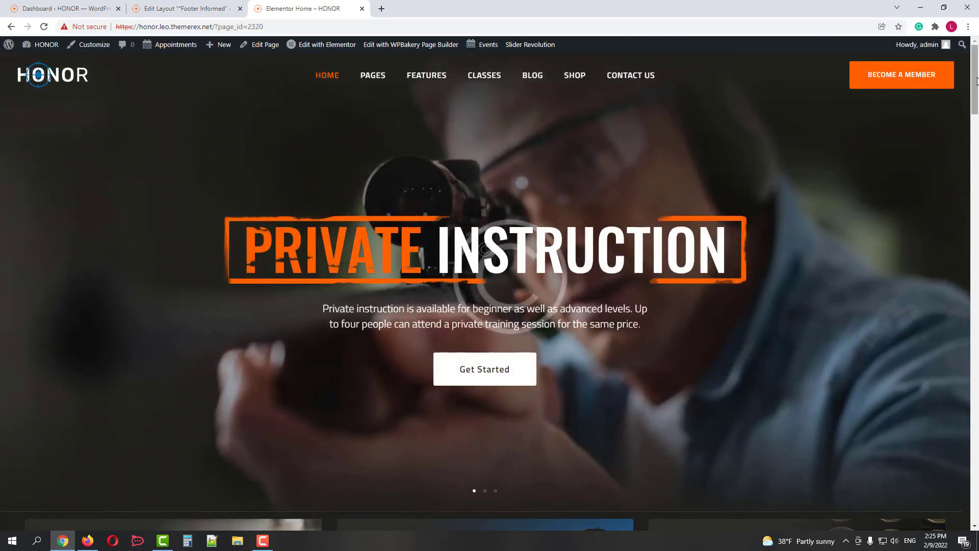
# - Scroll the live Elementor Home page down to its footer to verify the blue HONOR logo
pyautogui.scroll(-3)
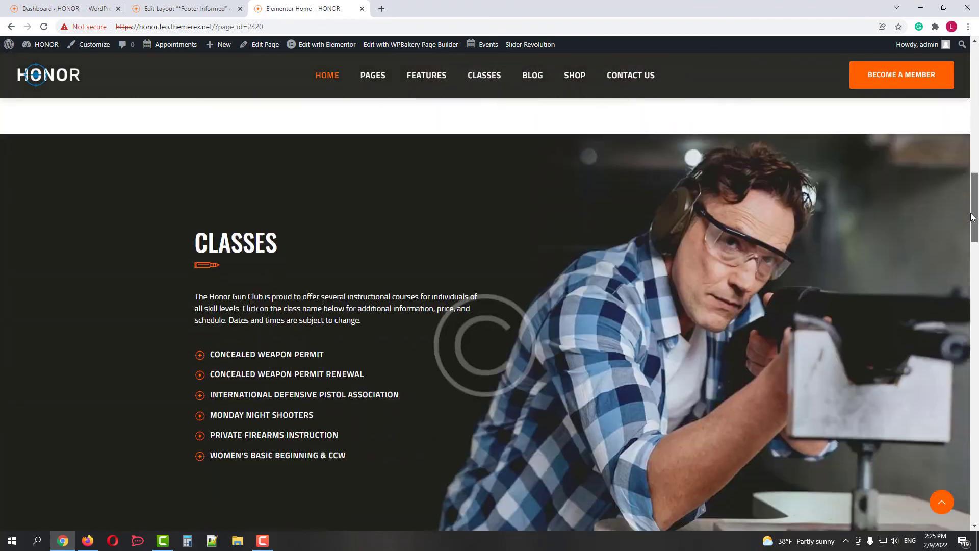
pyautogui.scroll(-3)
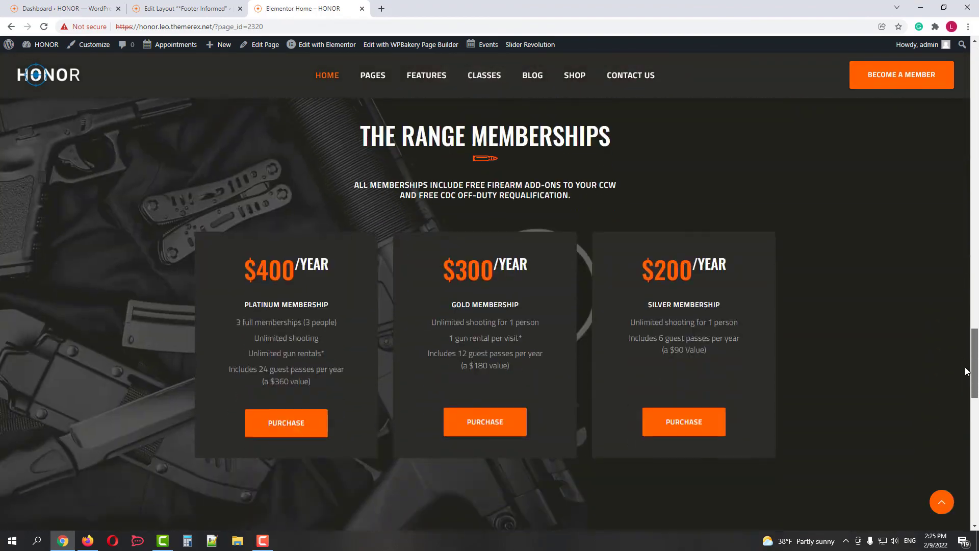
pyautogui.scroll(-3)
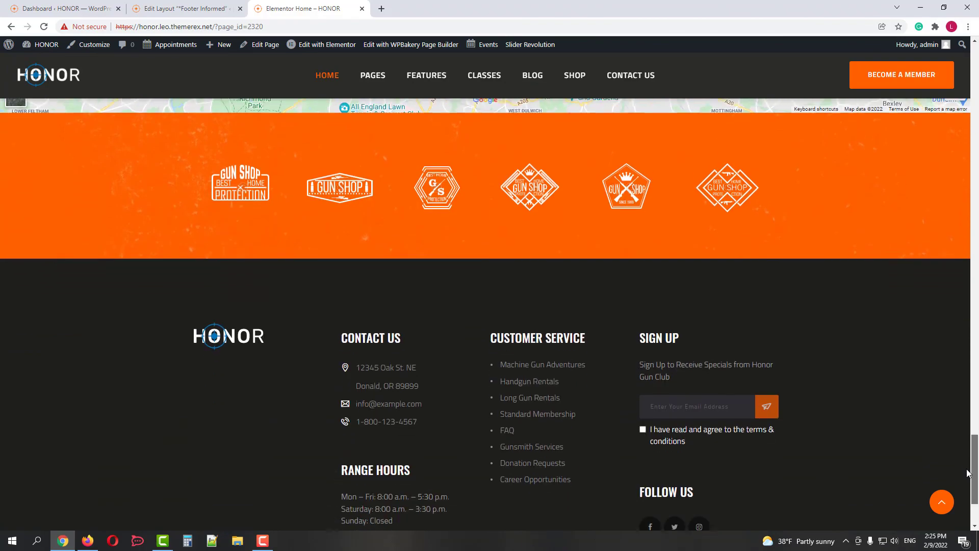